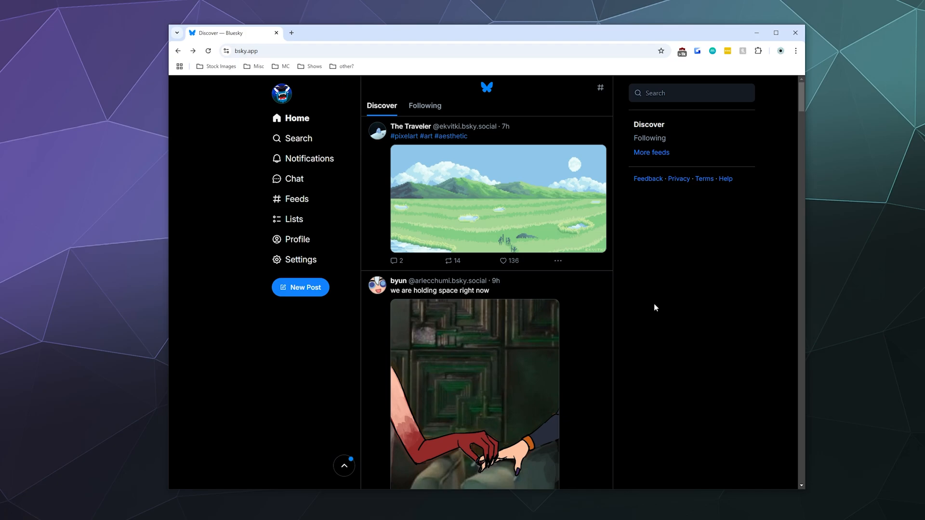
{"action": "mouse_move", "coordinate": [647, 282]}
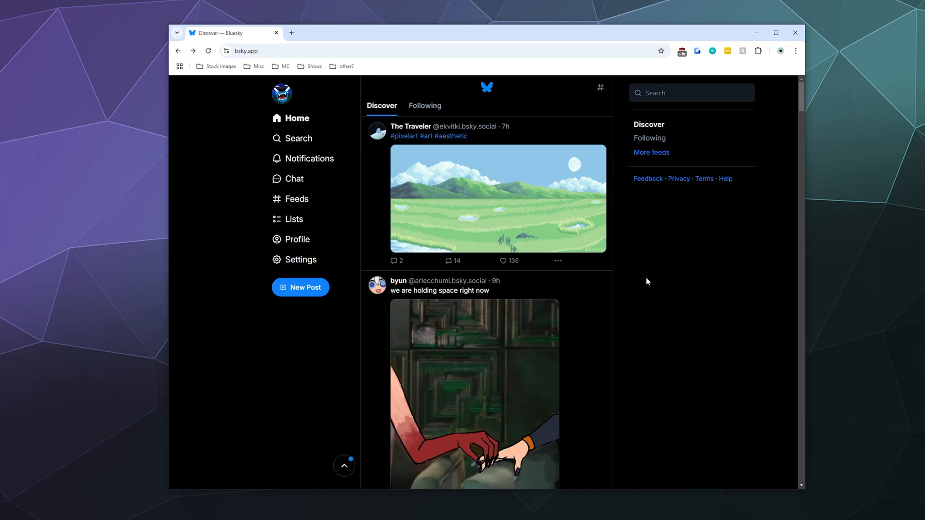
{"action": "mouse_move", "coordinate": [294, 223]}
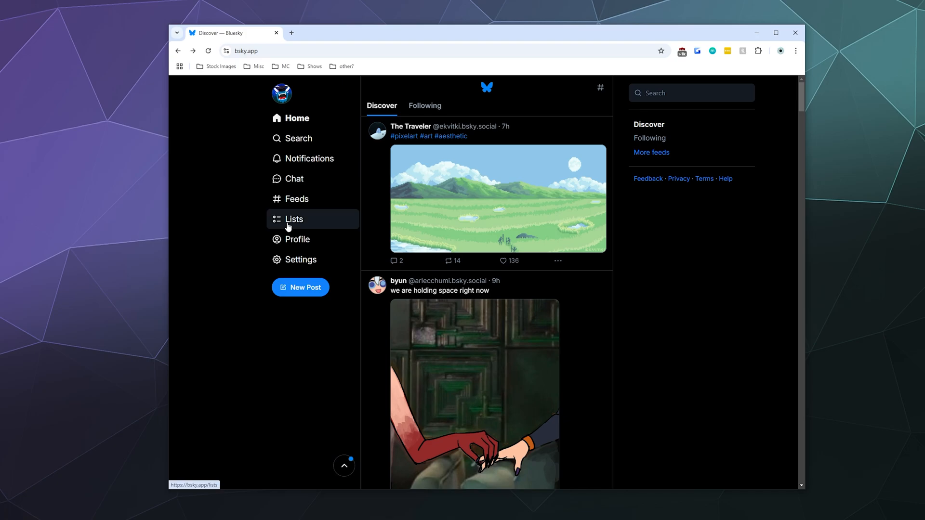
Step: Open the Lists page from the sidebar, which shows no user lists yet
{"action": "left_click", "coordinate": [294, 219]}
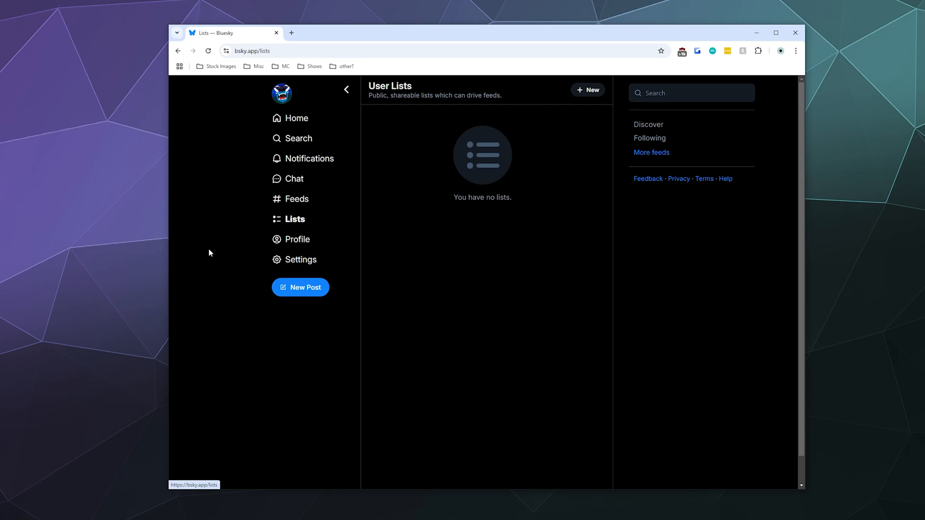
Step: Start a new list 'Fun Comic Artists', described as the funniest comic artists on the web
{"action": "left_click", "coordinate": [587, 89]}
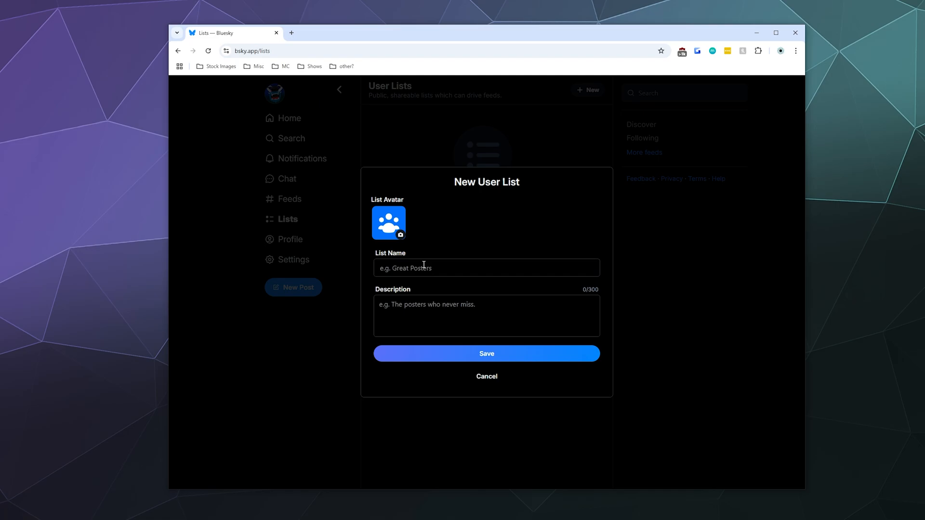
{"action": "type", "text": "Fun Co"}
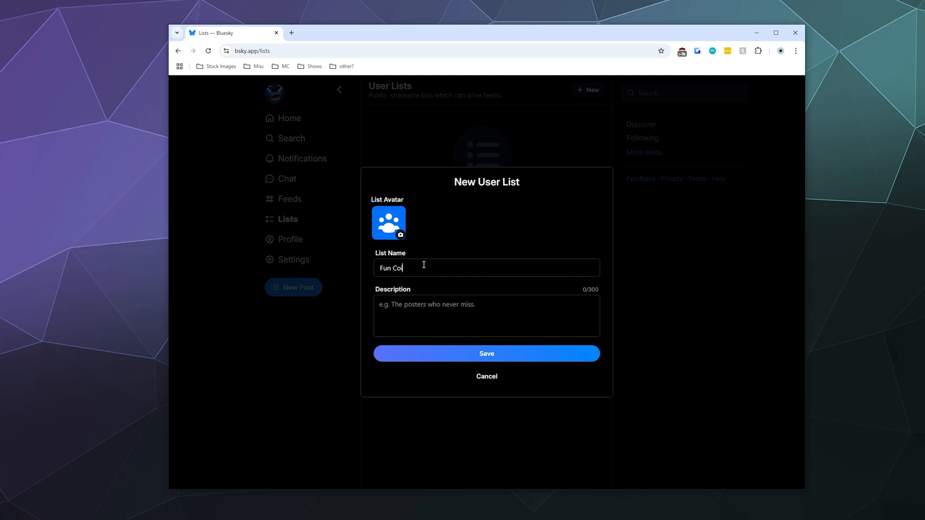
{"action": "type", "text": "mic A"}
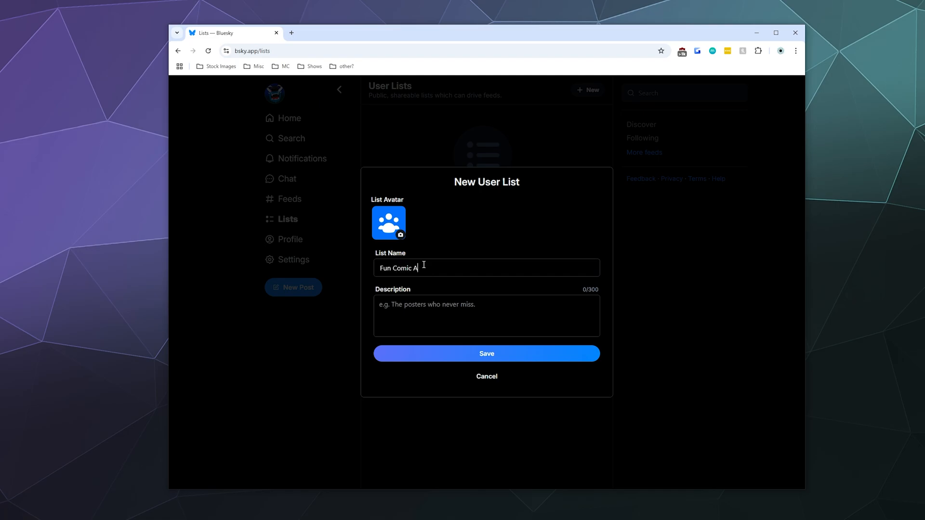
{"action": "type", "text": "rtists"}
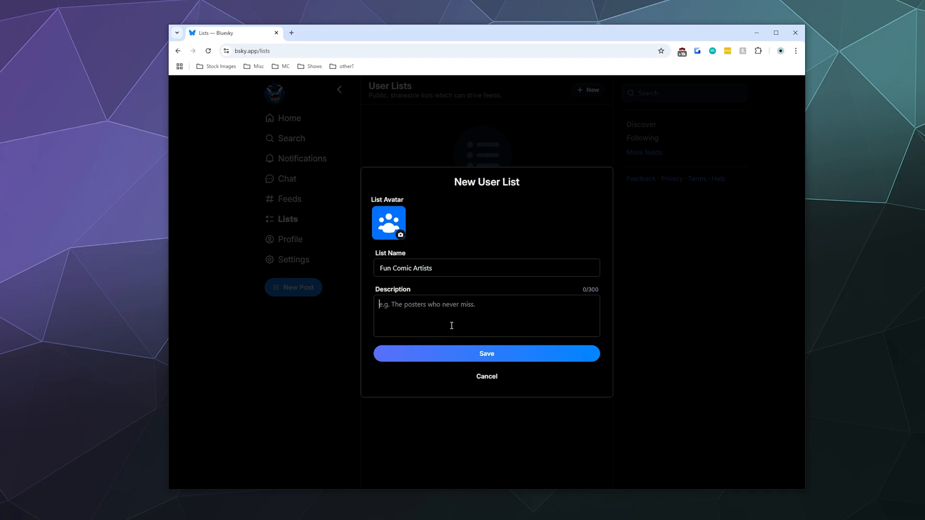
{"action": "type", "text": "A list of the"}
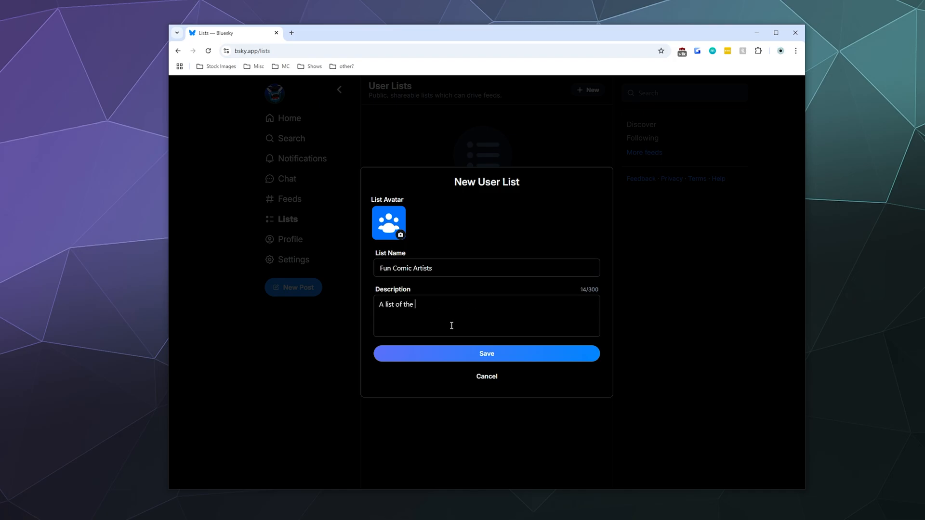
{"action": "type", "text": "funniest comic ar"}
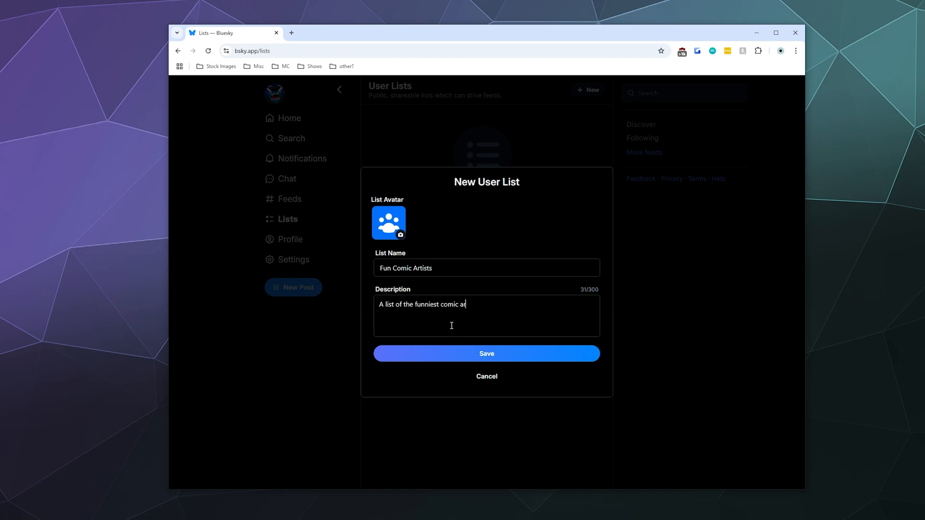
{"action": "type", "text": "tists on the web."}
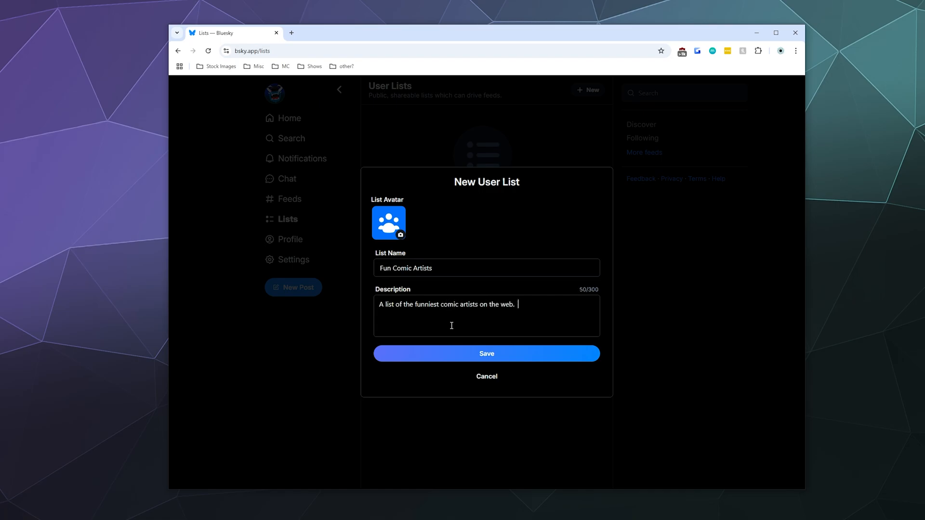
{"action": "type", "text": "You should fo"}
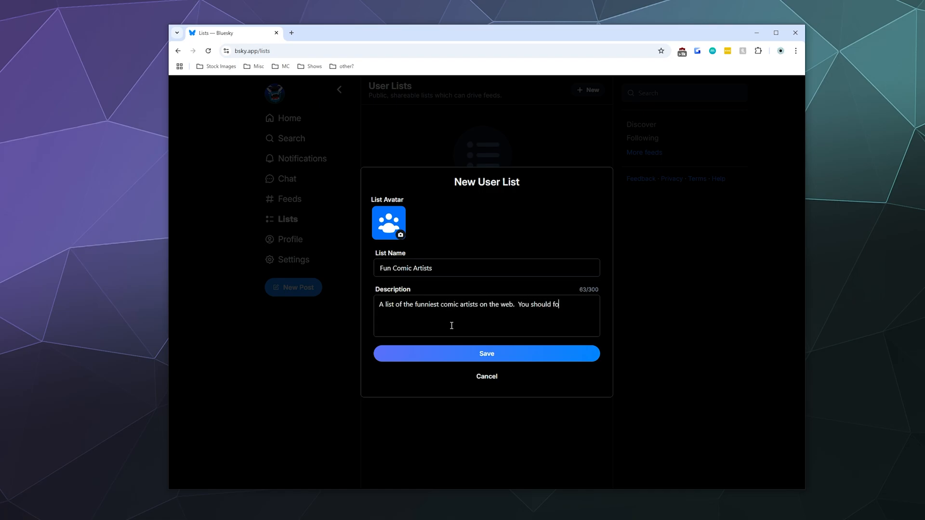
{"action": "type", "text": "llow and check th"}
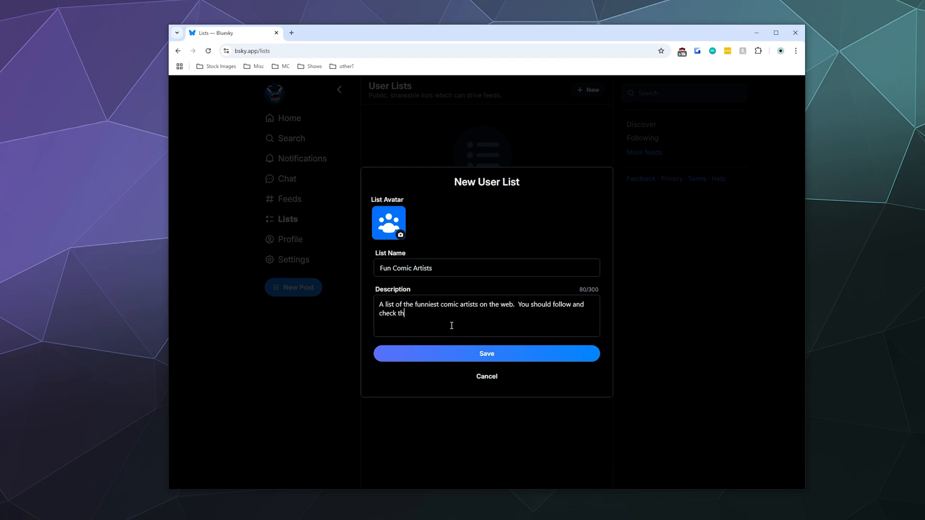
{"action": "type", "text": "em all out."}
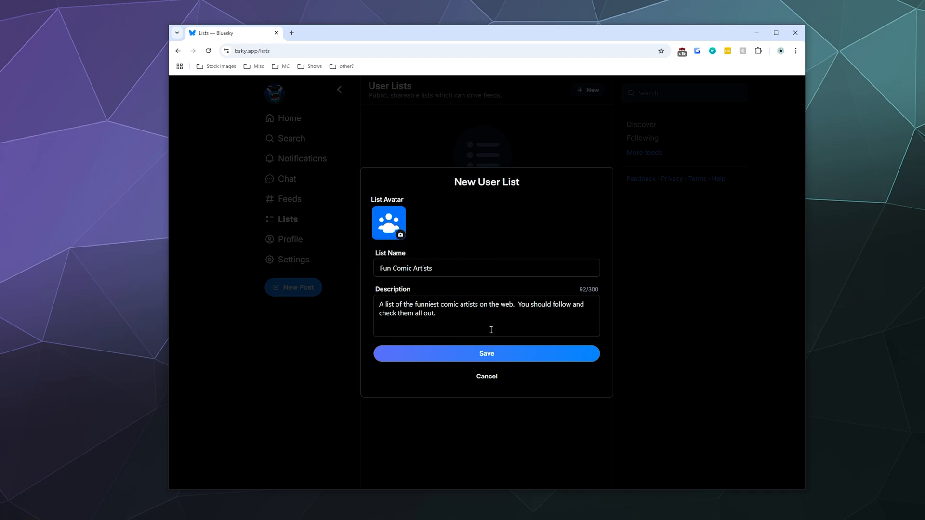
Step: Save the Fun Comic Artists list and view its About tab with no members
{"action": "left_click", "coordinate": [487, 353]}
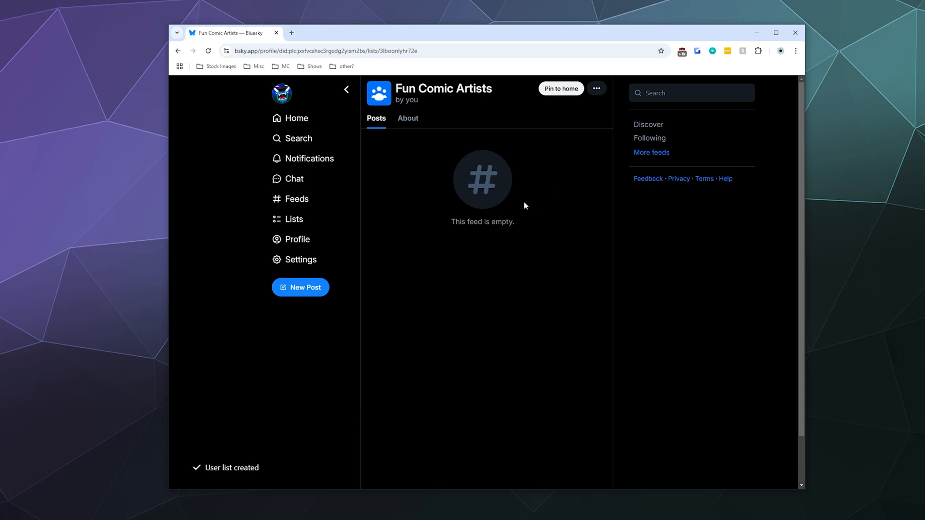
{"action": "mouse_move", "coordinate": [421, 183]}
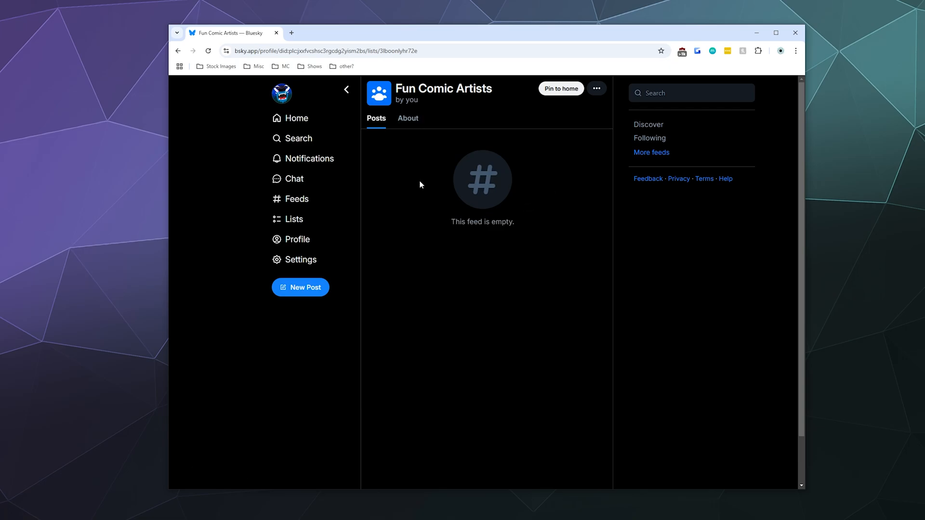
{"action": "mouse_move", "coordinate": [414, 132]}
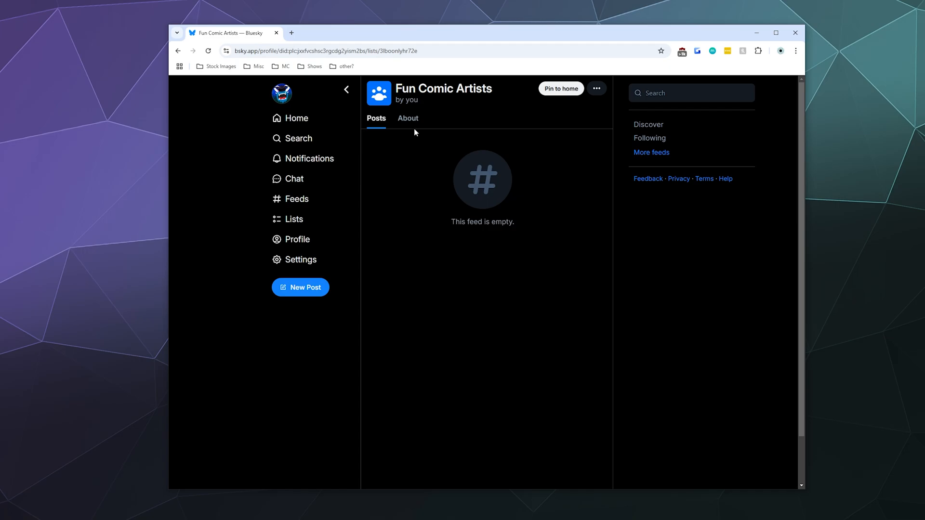
{"action": "left_click", "coordinate": [408, 118]}
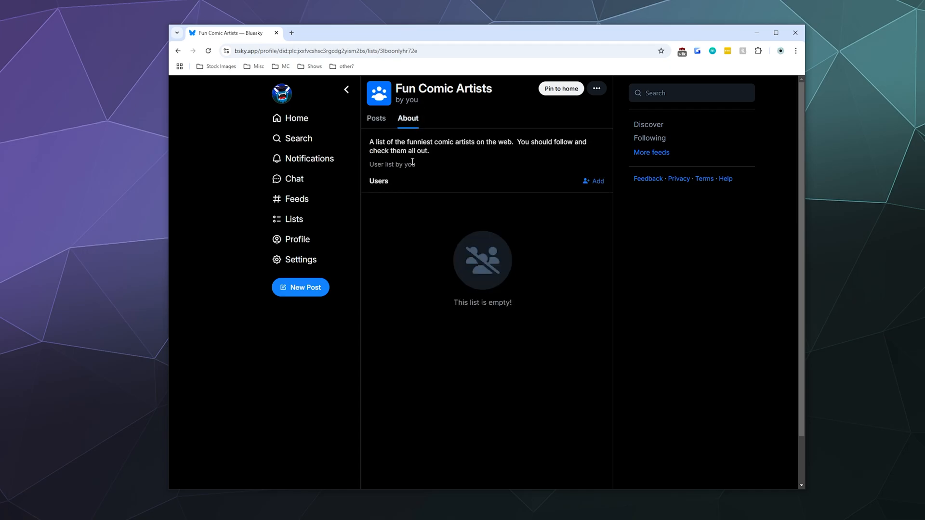
Step: Search users for 'Comics', add Nancy Comics by Ernie Bushmiller, and finish adding
{"action": "left_click", "coordinate": [598, 181]}
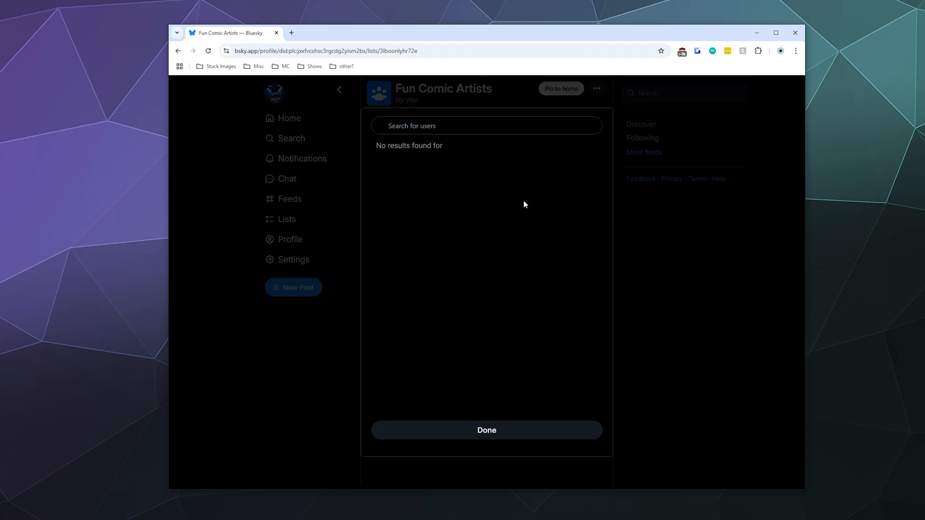
{"action": "type", "text": "Co"}
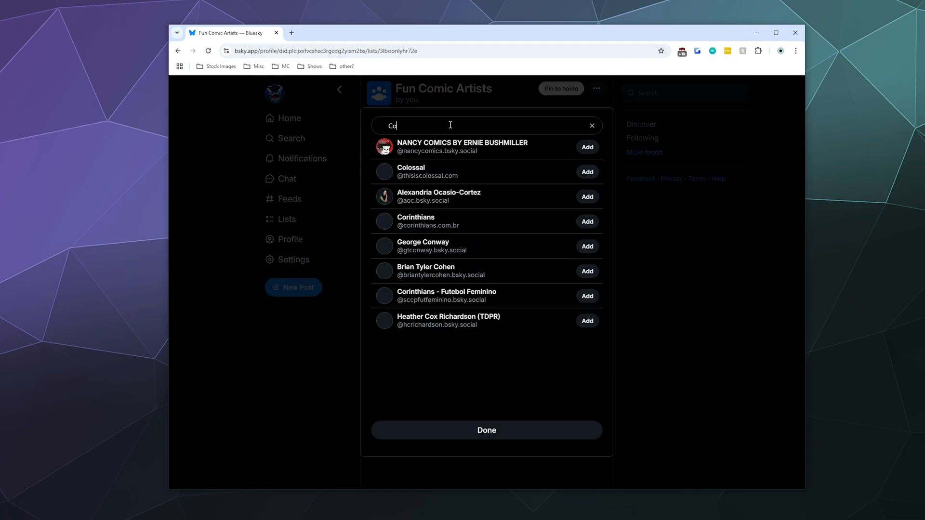
{"action": "type", "text": "mic"}
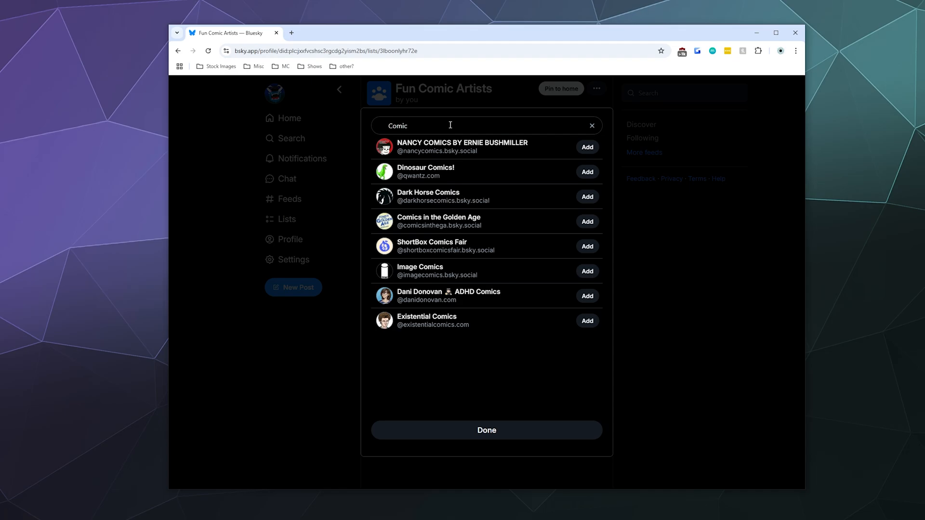
{"action": "type", "text": "s"}
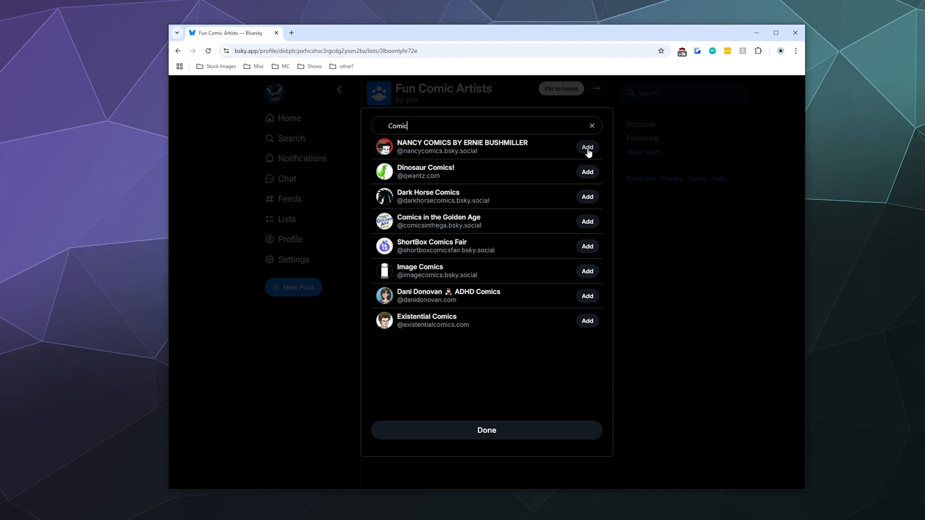
{"action": "left_click", "coordinate": [587, 147]}
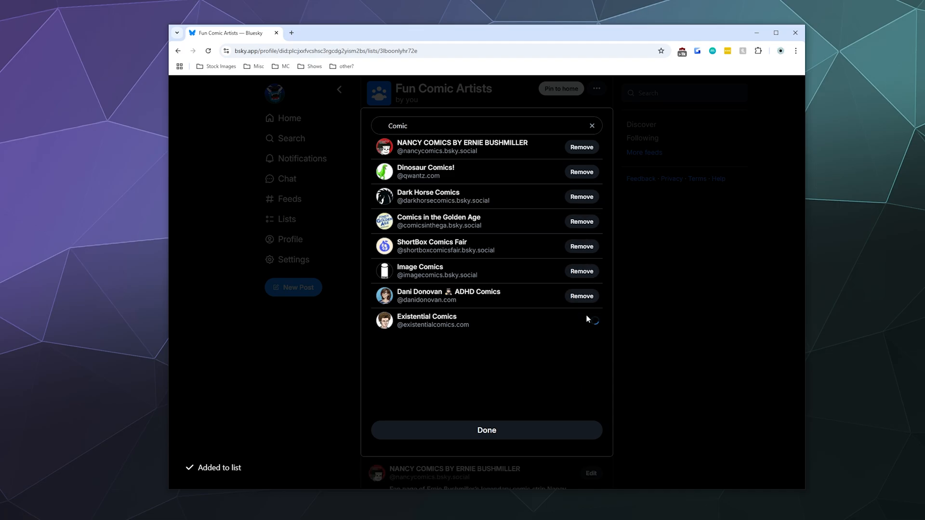
{"action": "left_click", "coordinate": [487, 430]}
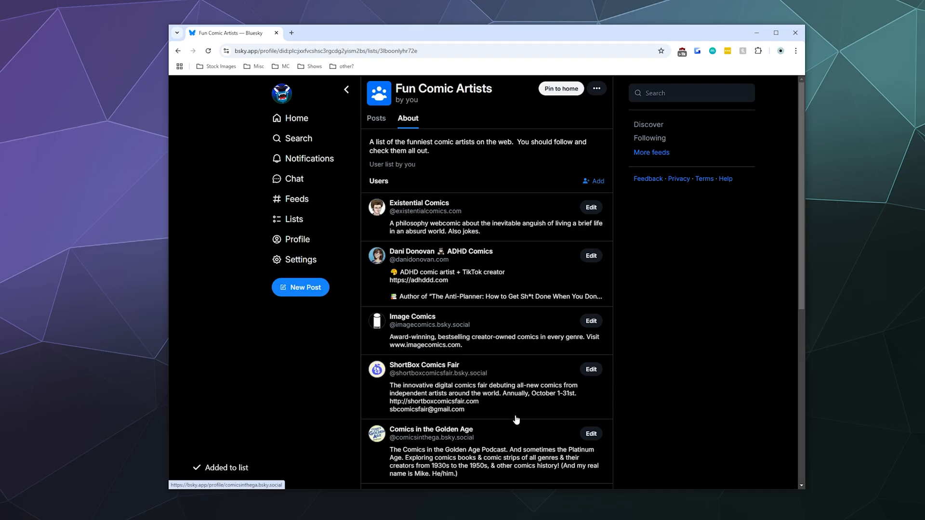
{"action": "mouse_move", "coordinate": [465, 163]}
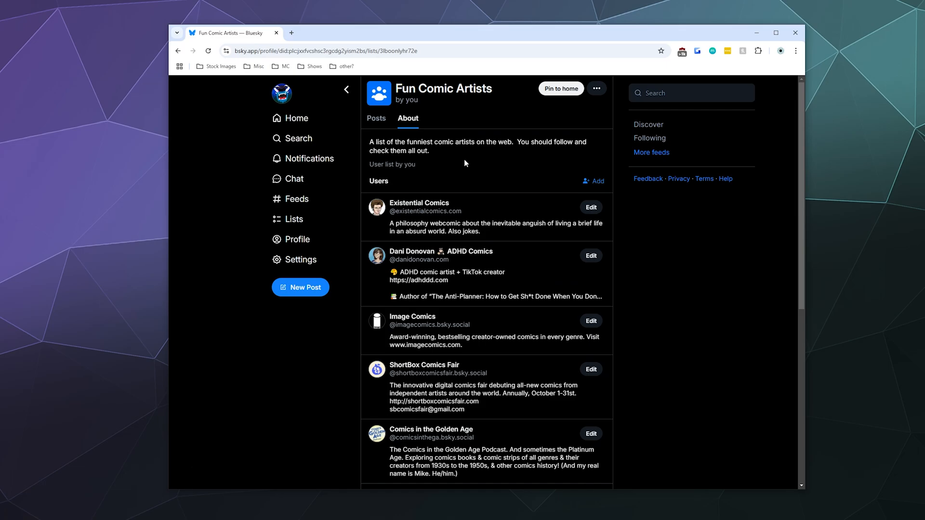
Step: Browse the list's member posts, then pin Fun Comic Artists to home
{"action": "left_click", "coordinate": [376, 118]}
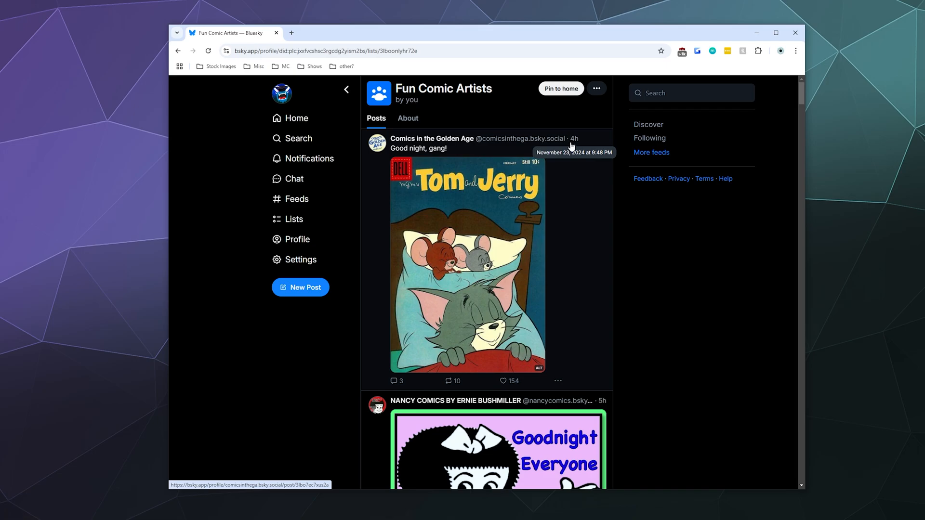
{"action": "scroll", "scroll_direction": "down", "scroll_amount": 3}
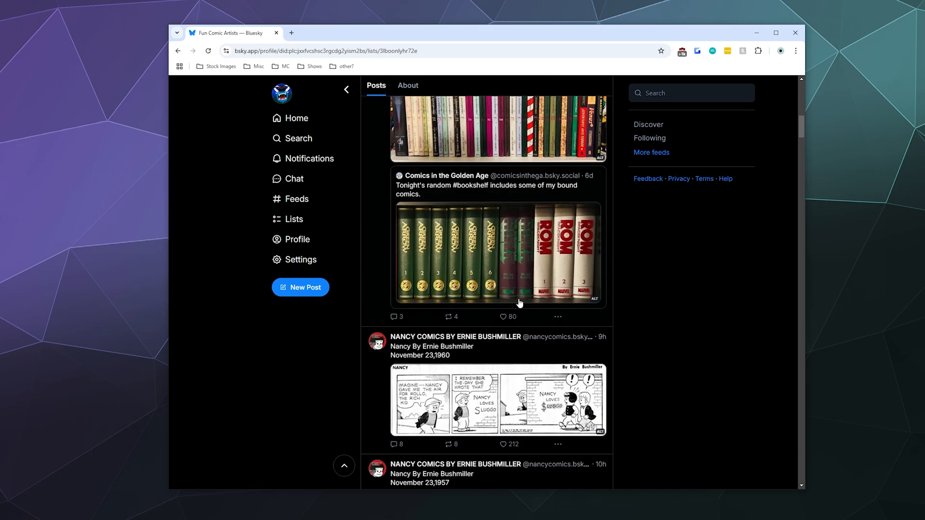
{"action": "scroll", "scroll_direction": "down", "scroll_amount": 3}
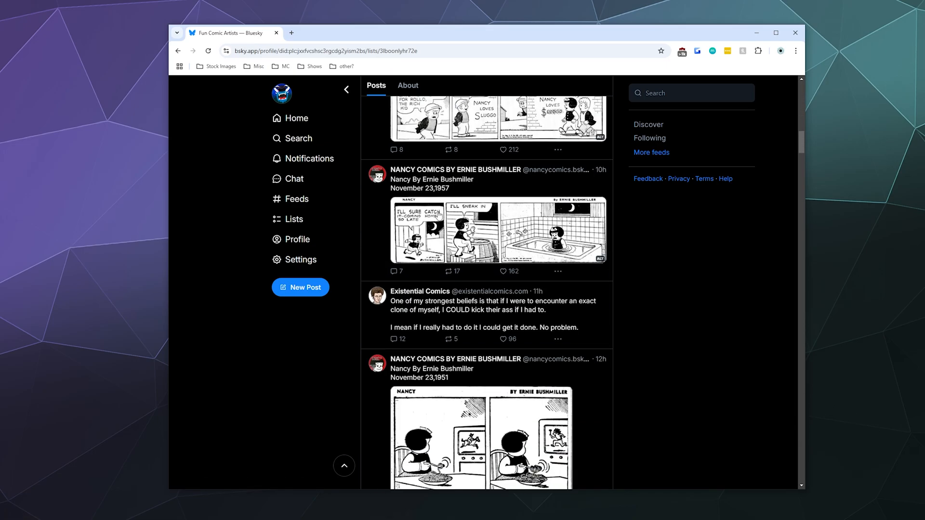
{"action": "scroll", "scroll_direction": "up", "scroll_amount": 3}
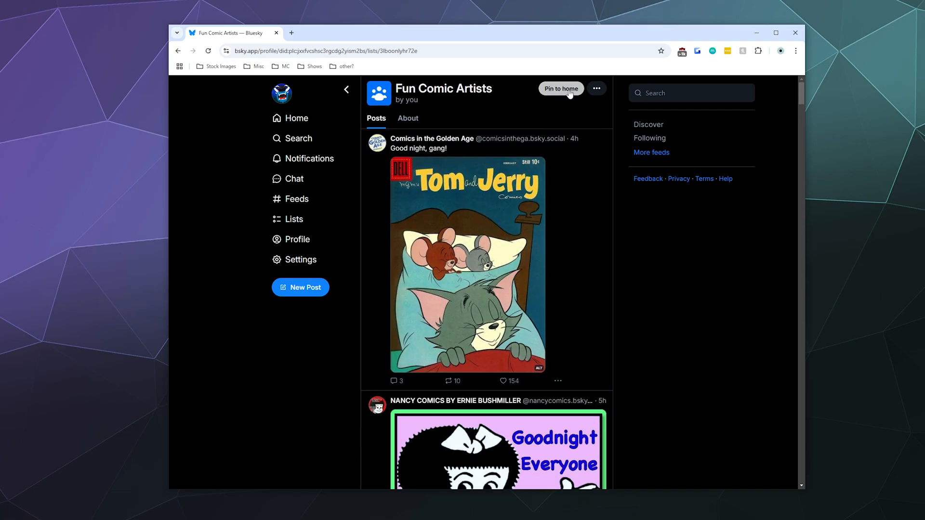
{"action": "left_click", "coordinate": [560, 88]}
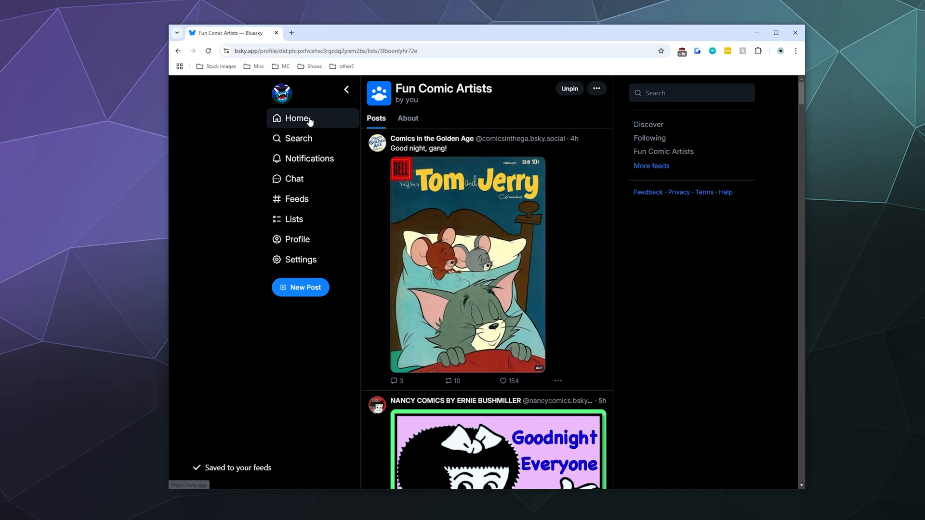
Step: Reopen Fun Comic Artists from your profile's Lists tab after reloading the profile
{"action": "left_click", "coordinate": [298, 239]}
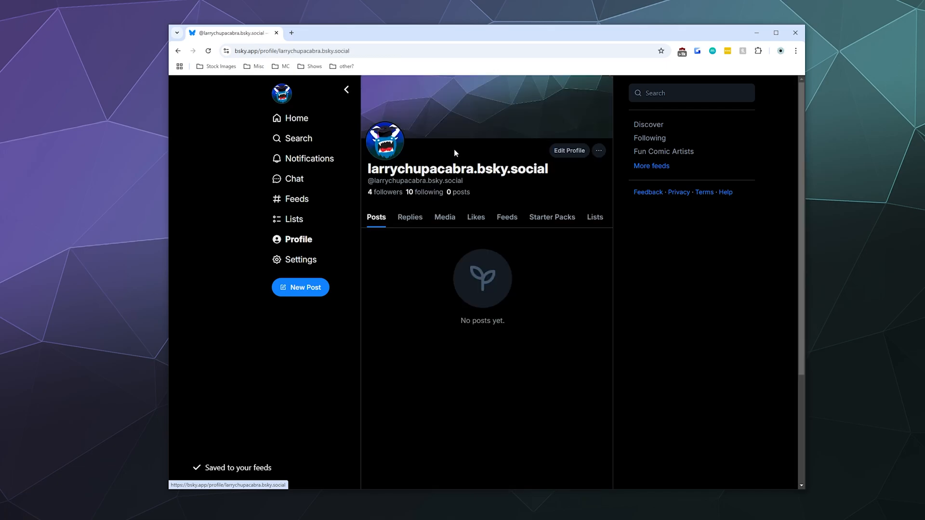
{"action": "scroll", "scroll_direction": "down", "scroll_amount": 3}
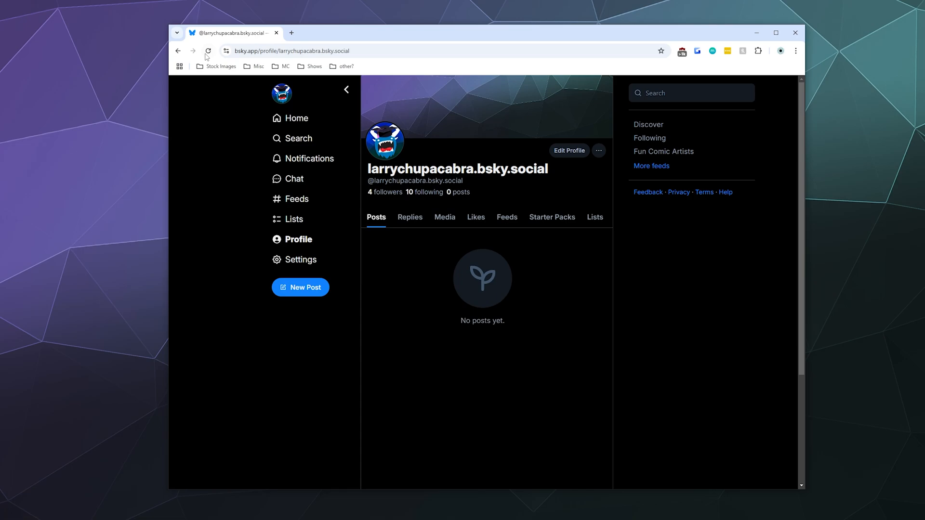
{"action": "left_click", "coordinate": [208, 51]}
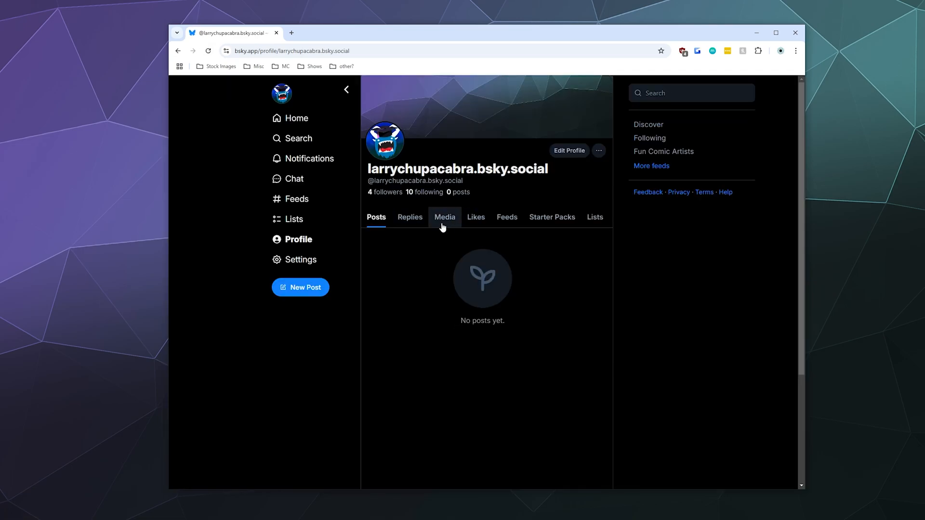
{"action": "left_click", "coordinate": [595, 216]}
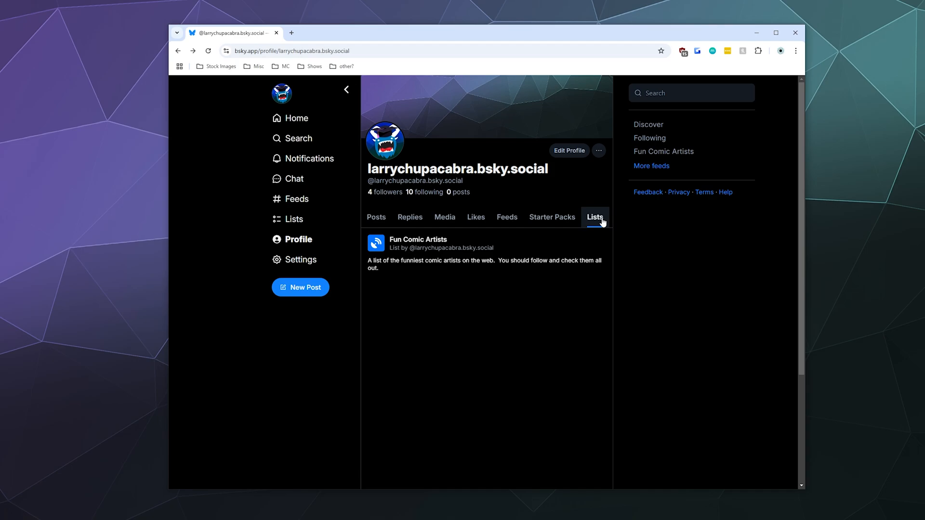
{"action": "left_click", "coordinate": [418, 243]}
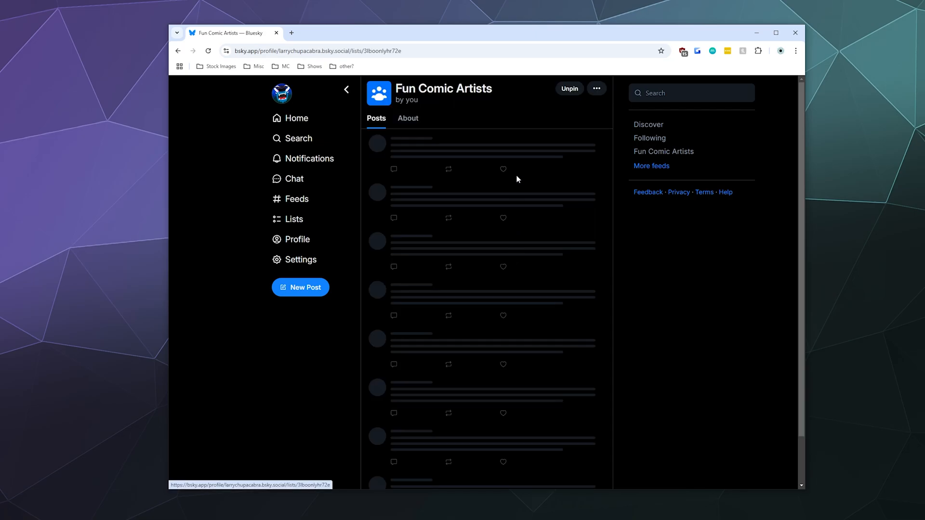
Step: Open and dismiss the list's options menu, then finish deleting Fun Comic Artists
{"action": "left_click", "coordinate": [596, 89]}
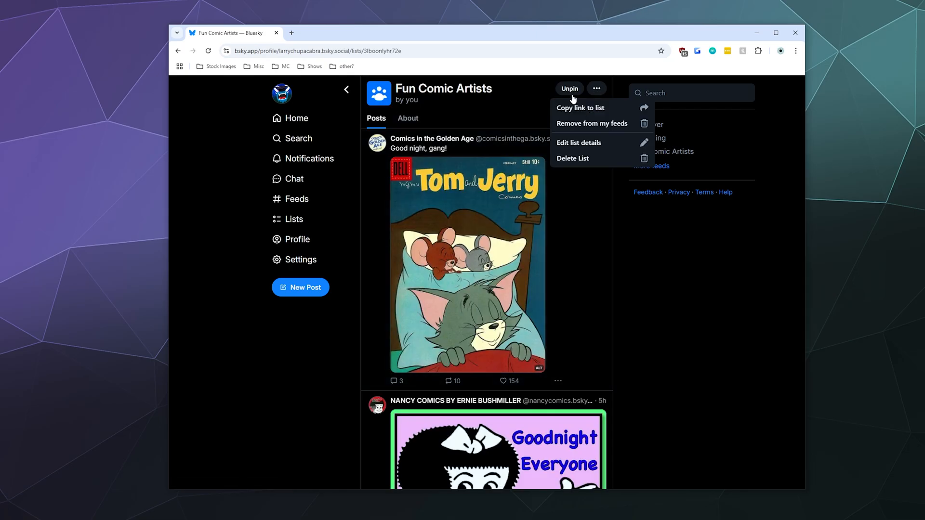
{"action": "left_click", "coordinate": [510, 108]}
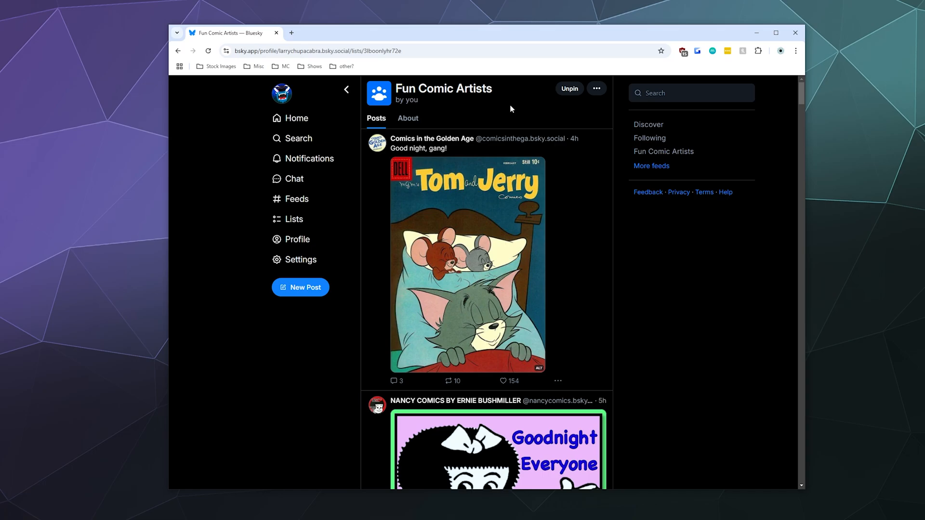
{"action": "mouse_move", "coordinate": [570, 89]}
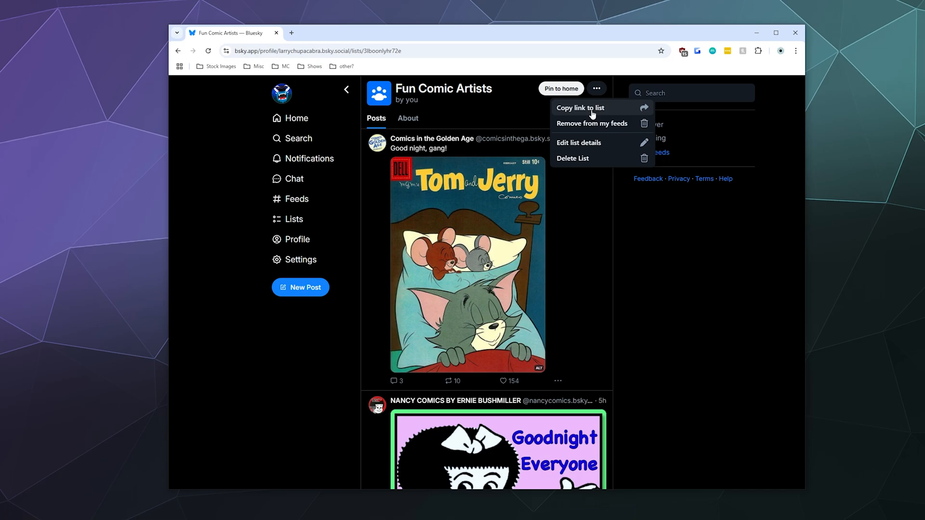
{"action": "mouse_move", "coordinate": [577, 161]}
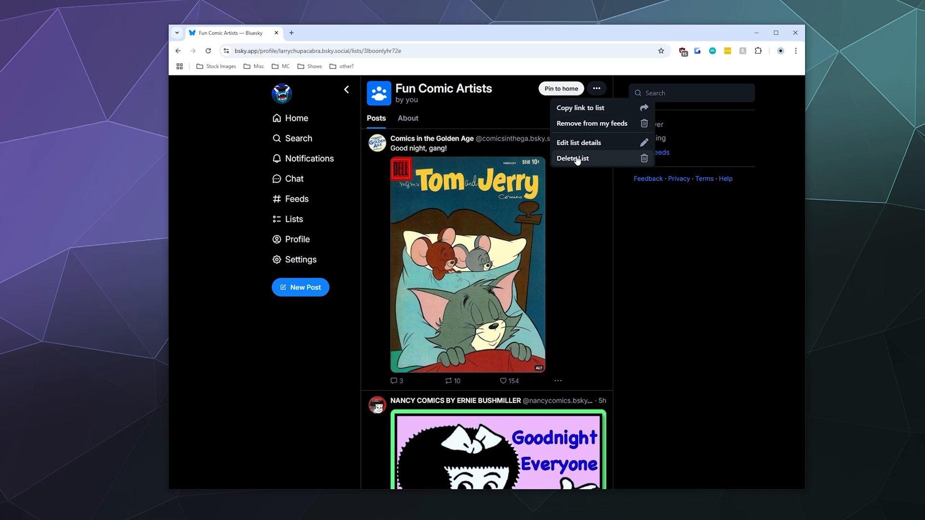
{"action": "mouse_move", "coordinate": [591, 123]}
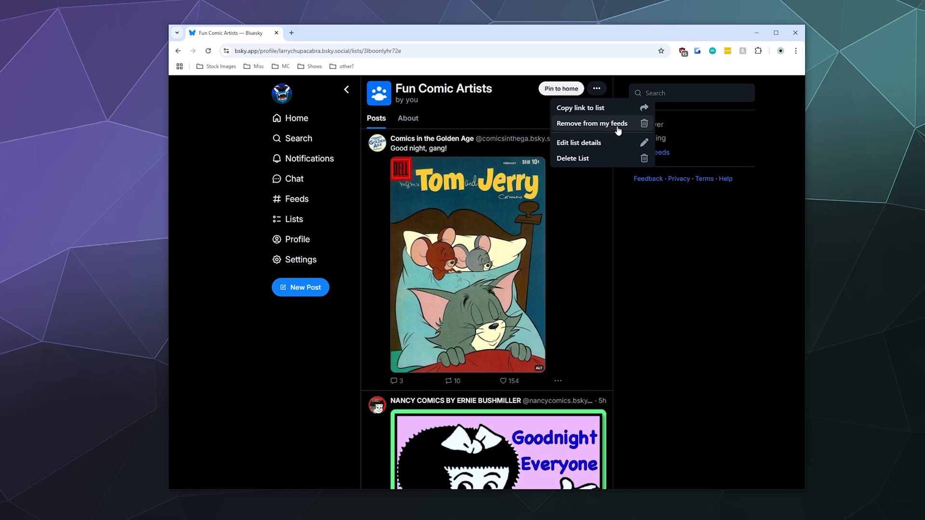
{"action": "mouse_move", "coordinate": [625, 128]}
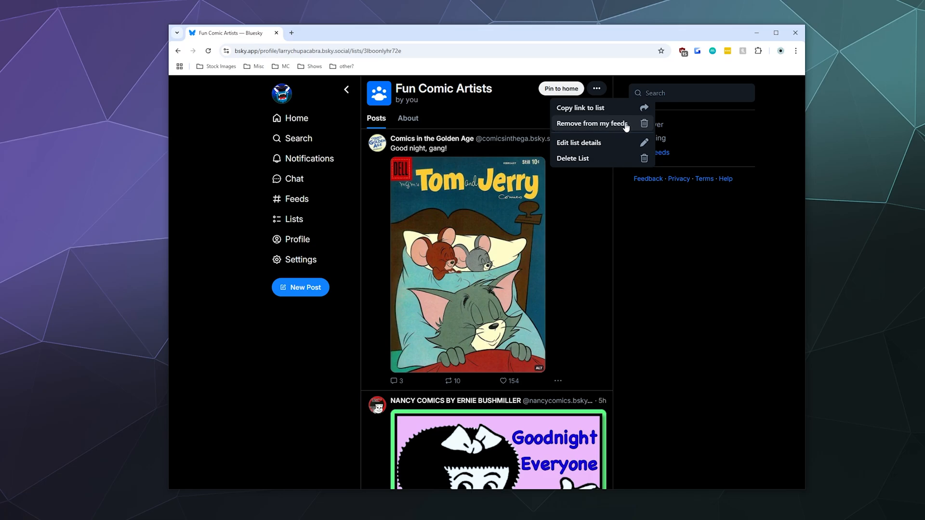
{"action": "mouse_move", "coordinate": [573, 158]}
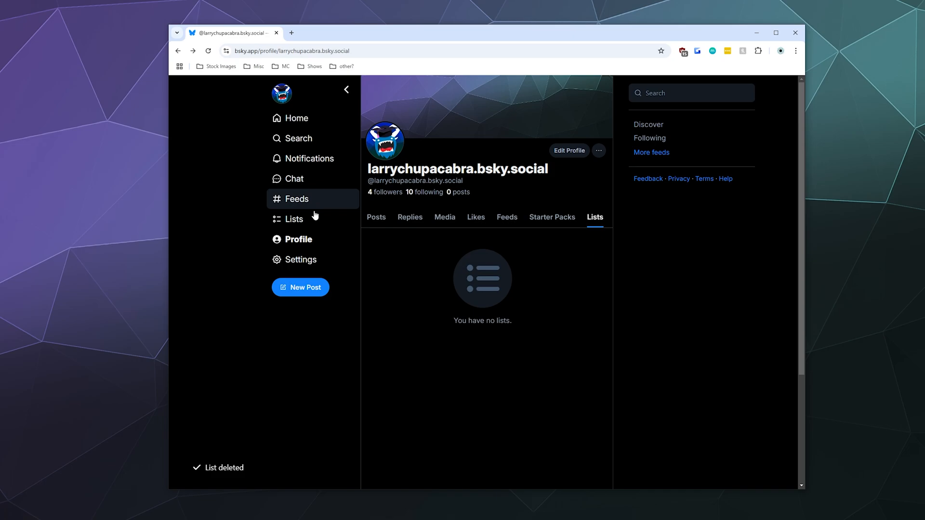
{"action": "mouse_move", "coordinate": [366, 131]}
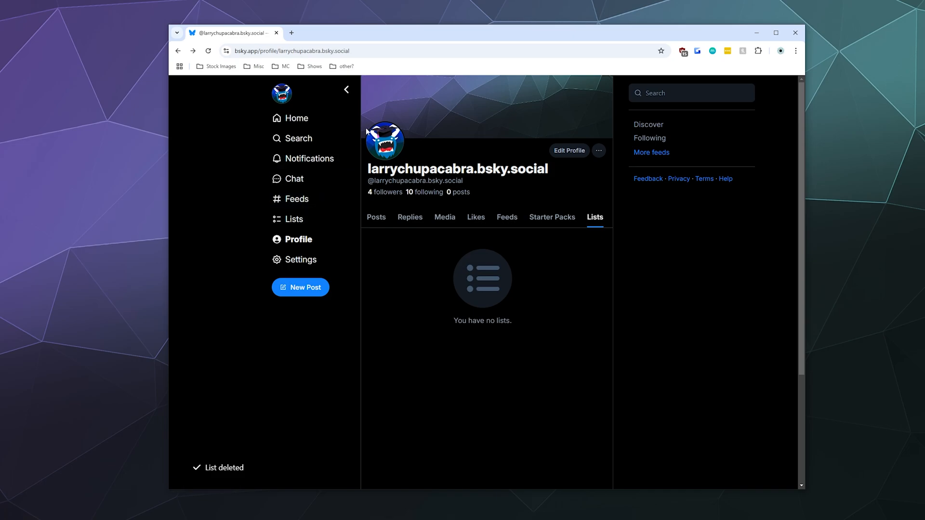
{"action": "left_click", "coordinate": [677, 92]}
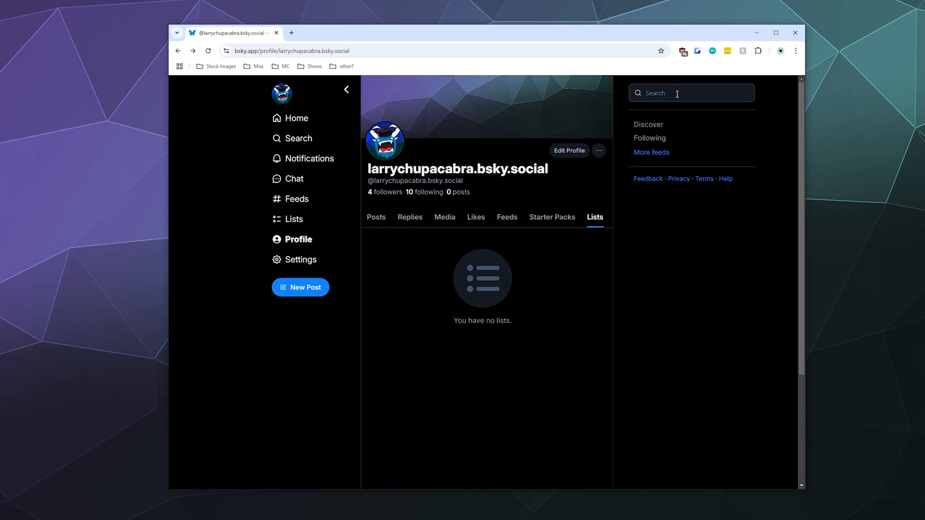
Step: Search Bluesky for 'Sci Fi Artist' and scroll through the results
{"action": "left_click", "coordinate": [691, 92]}
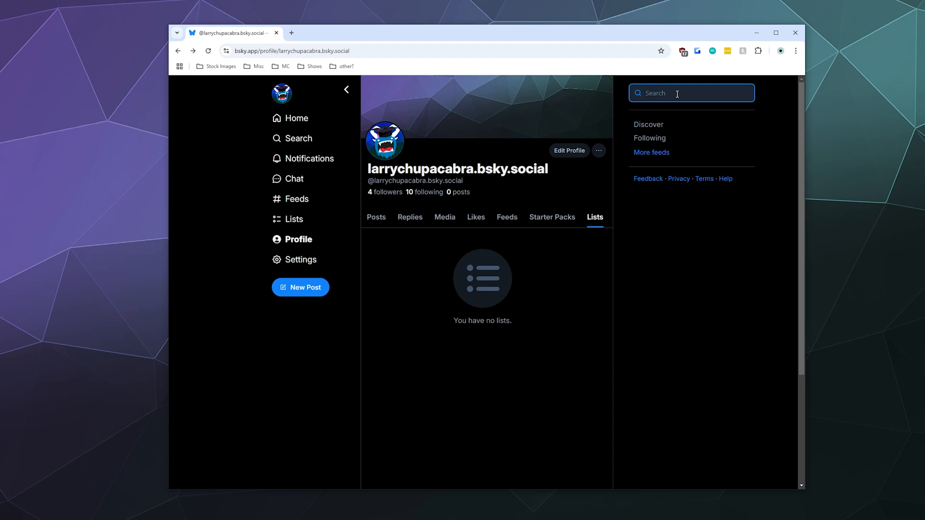
{"action": "type", "text": "Sci Fi Artists"}
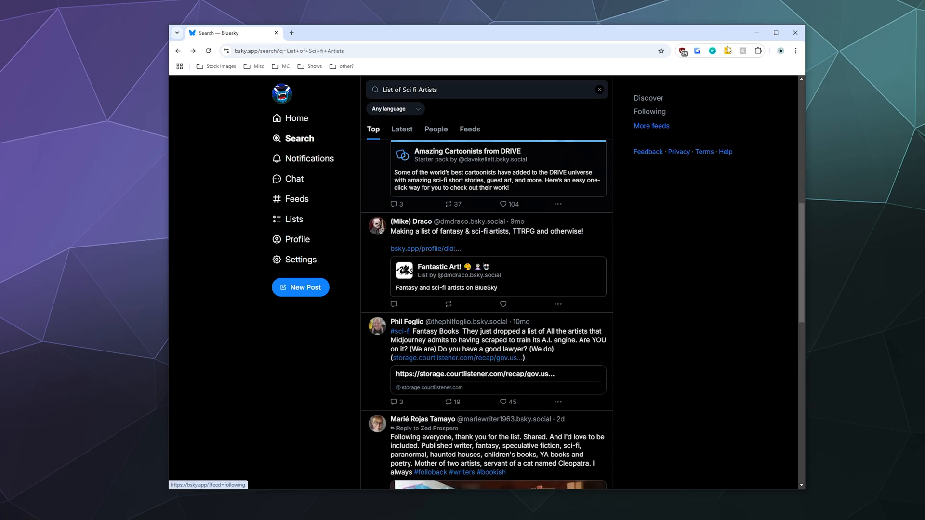
{"action": "mouse_move", "coordinate": [469, 129]}
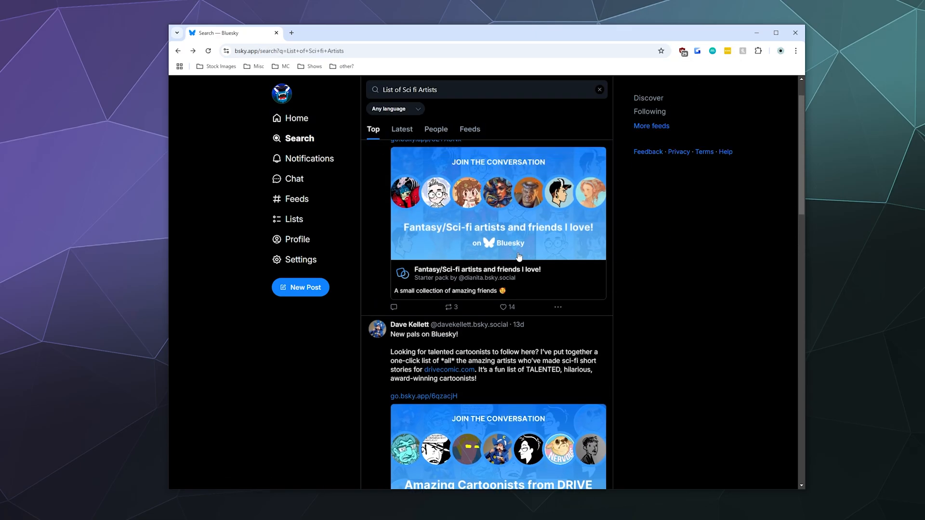
{"action": "scroll", "scroll_direction": "up", "scroll_amount": 3}
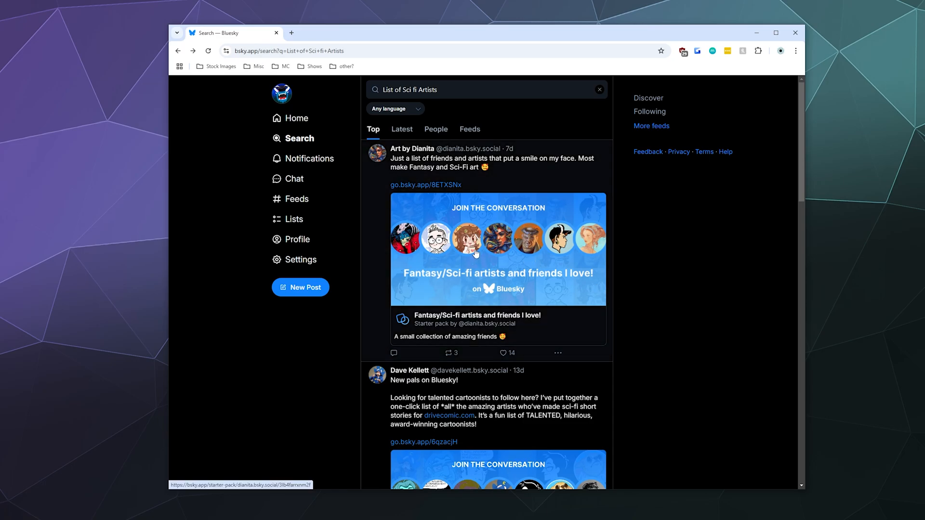
{"action": "mouse_move", "coordinate": [480, 263]}
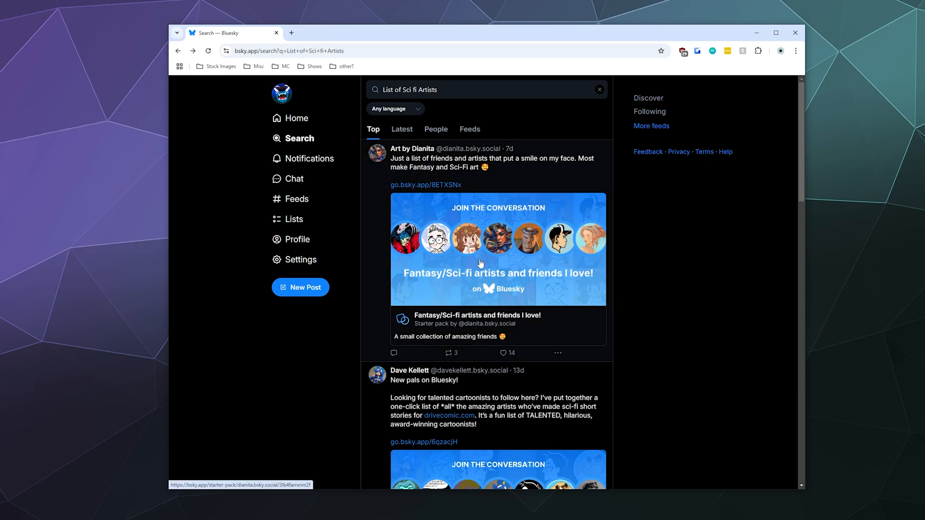
{"action": "mouse_move", "coordinate": [497, 277]}
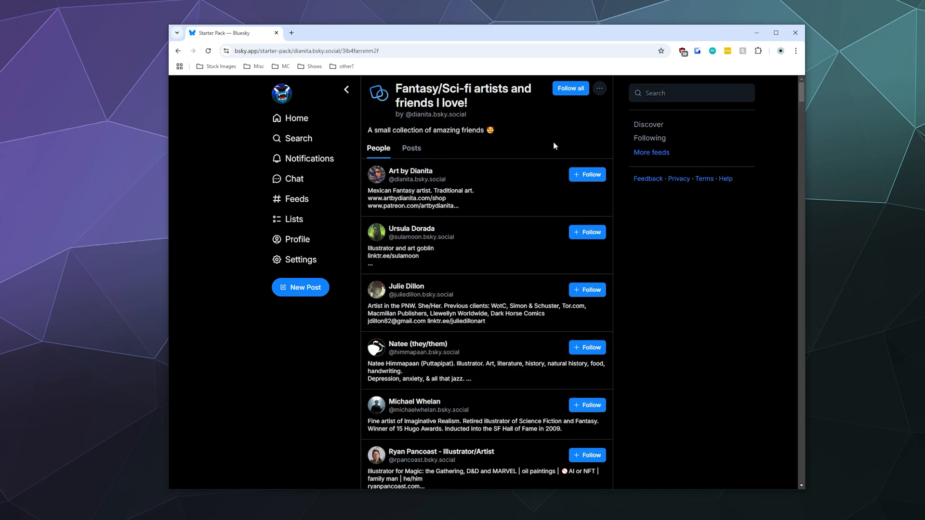
Step: Browse the starter pack's posts and people, then open its options menu
{"action": "left_click", "coordinate": [411, 148]}
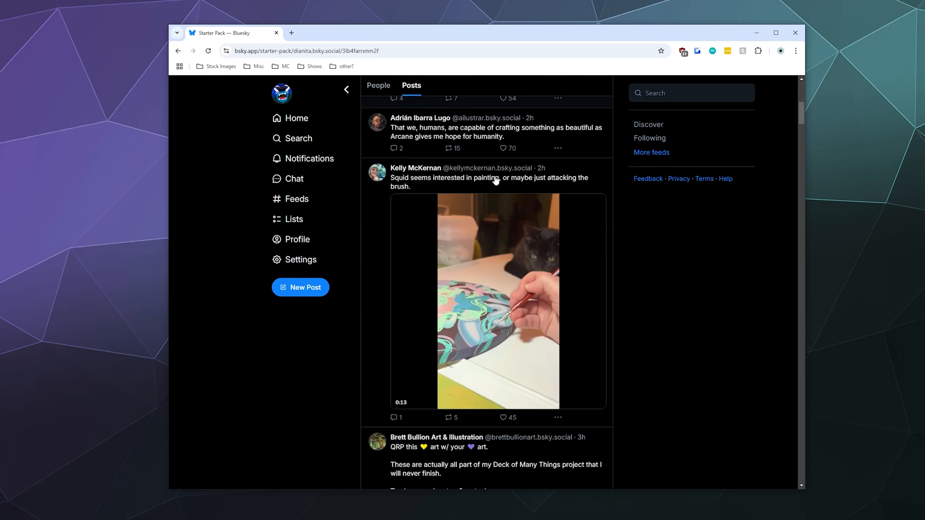
{"action": "scroll", "scroll_direction": "down", "scroll_amount": 3}
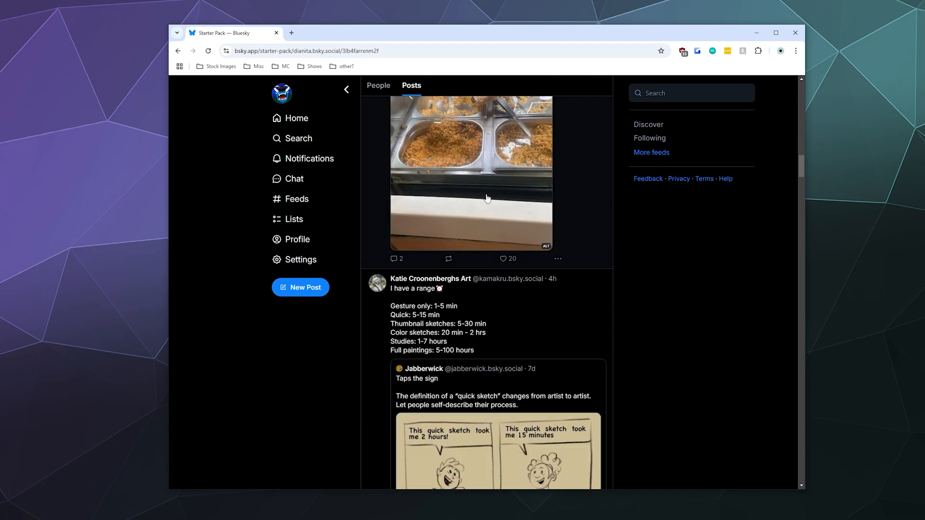
{"action": "scroll", "scroll_direction": "down", "scroll_amount": 3}
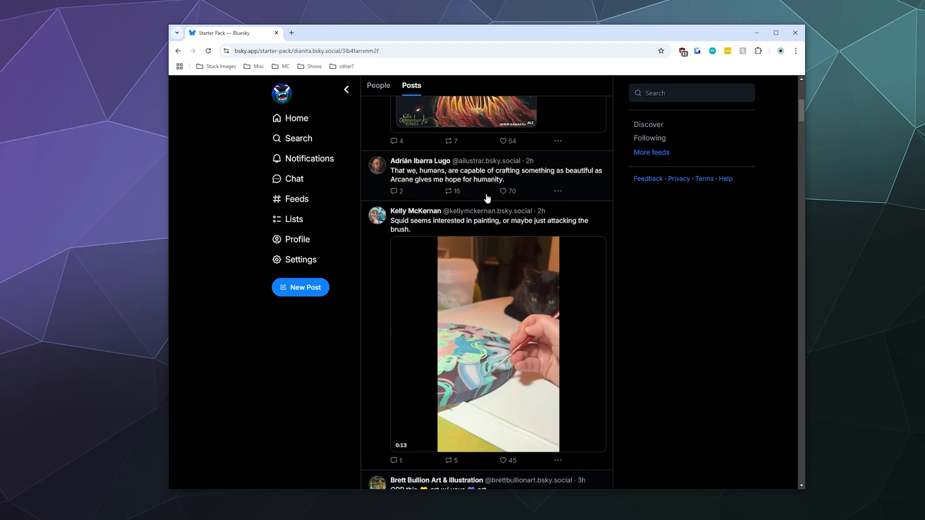
{"action": "left_click", "coordinate": [378, 85]}
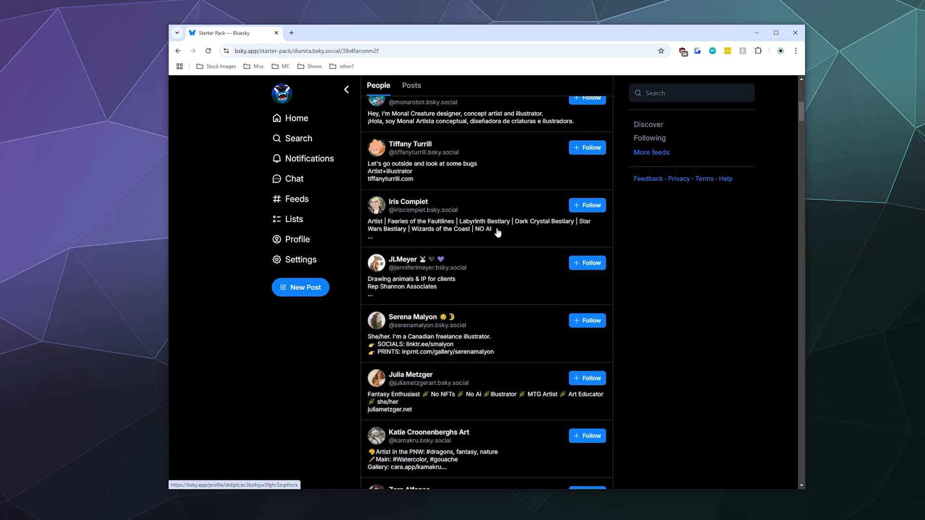
{"action": "scroll", "scroll_direction": "up", "scroll_amount": 3}
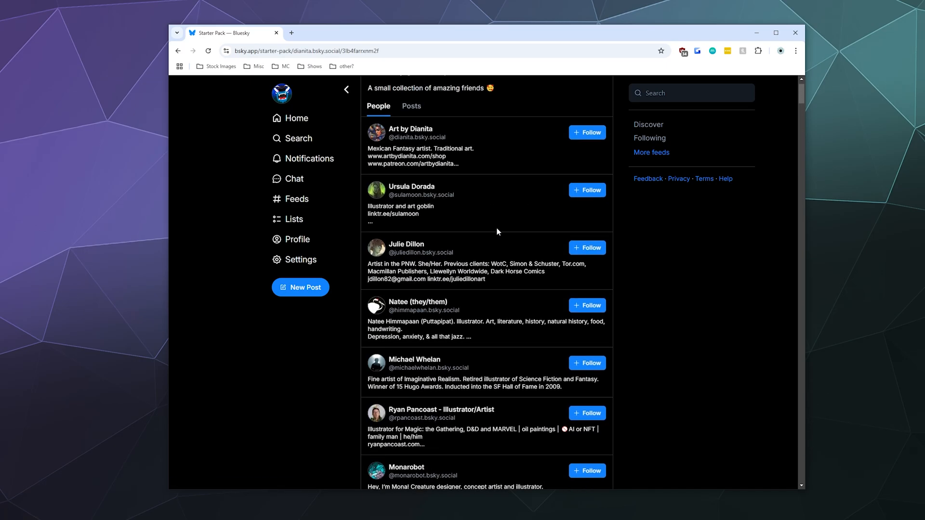
{"action": "scroll", "scroll_direction": "up", "scroll_amount": 3}
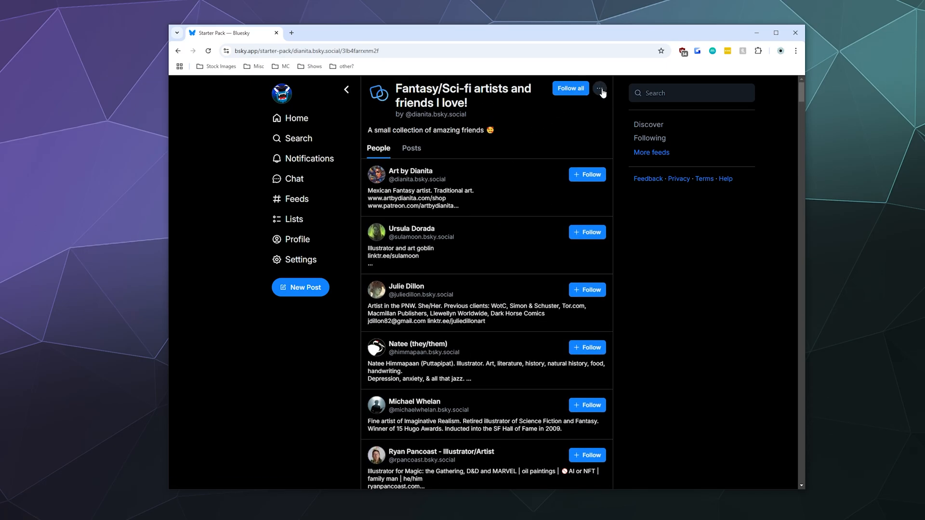
{"action": "left_click", "coordinate": [601, 88]}
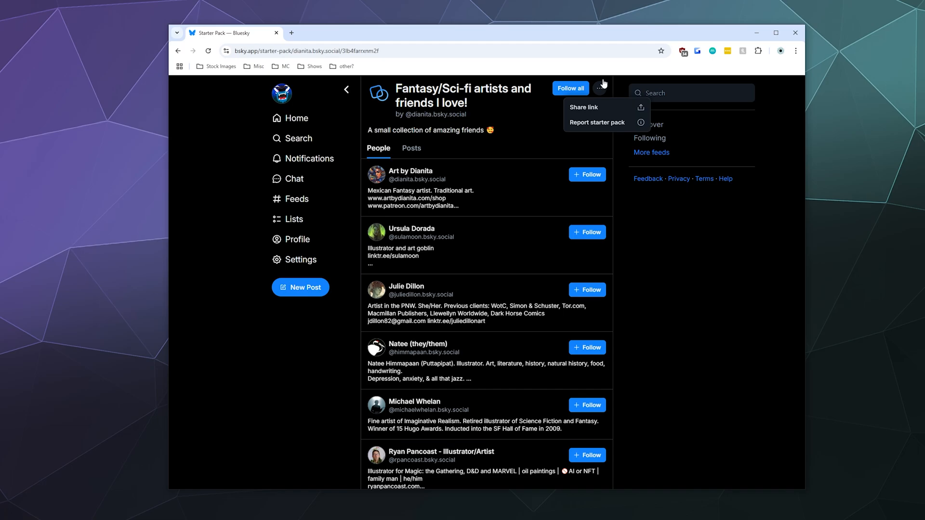
{"action": "mouse_move", "coordinate": [544, 124]}
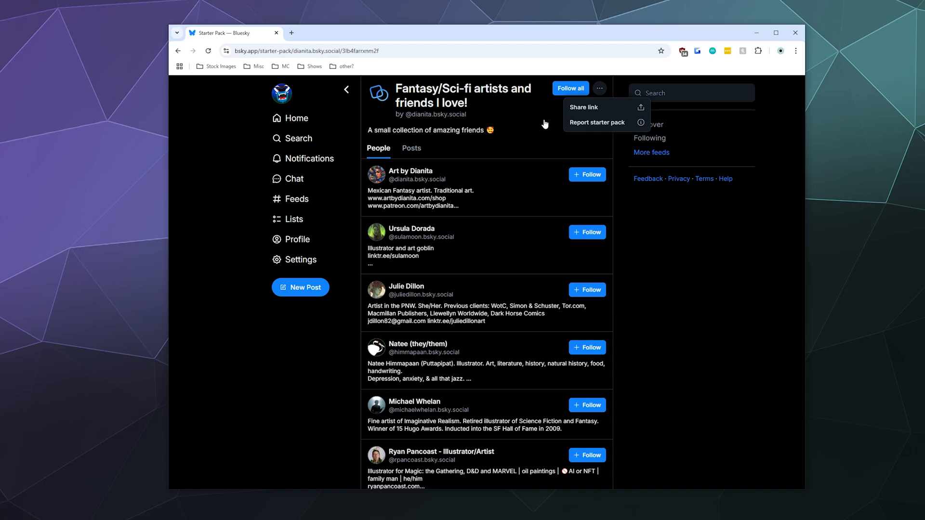
{"action": "mouse_move", "coordinate": [524, 112]}
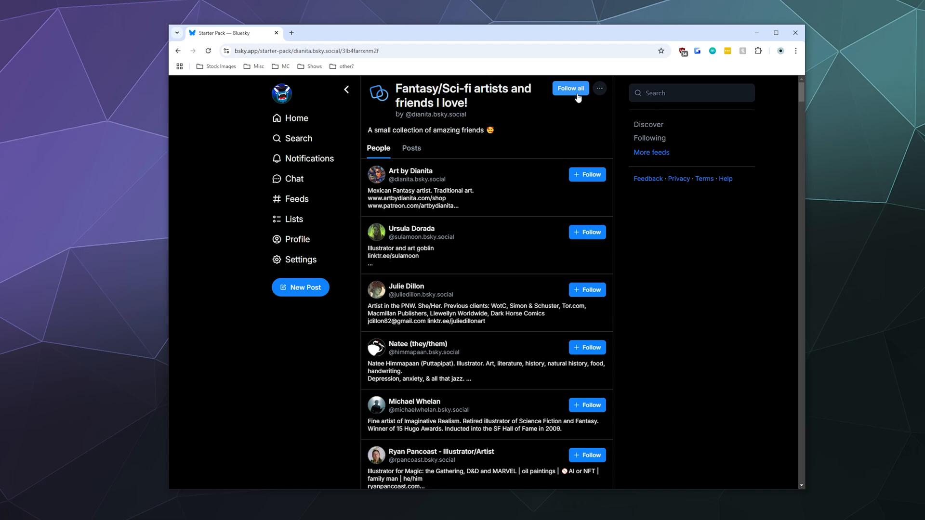
{"action": "mouse_move", "coordinate": [413, 129]}
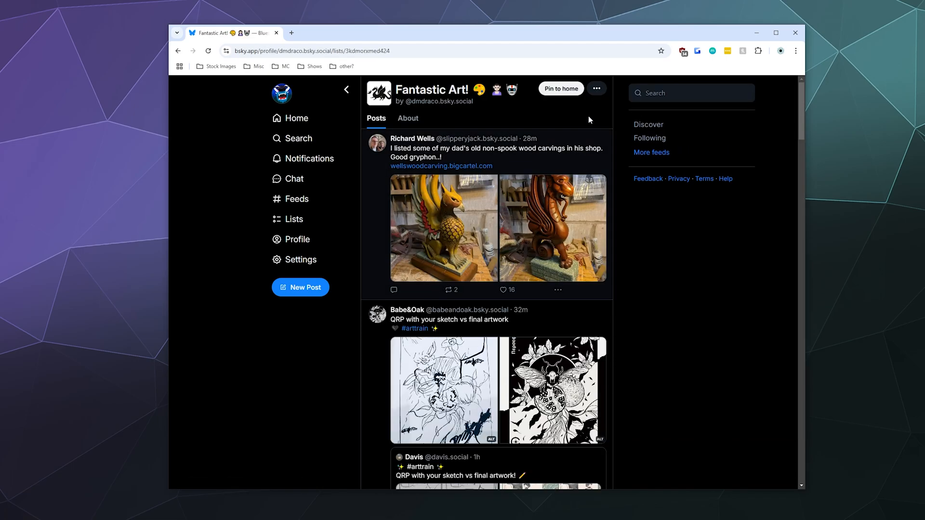
Step: Pin the Fantastic Art! list to your feeds and view its About tab
{"action": "left_click", "coordinate": [597, 89]}
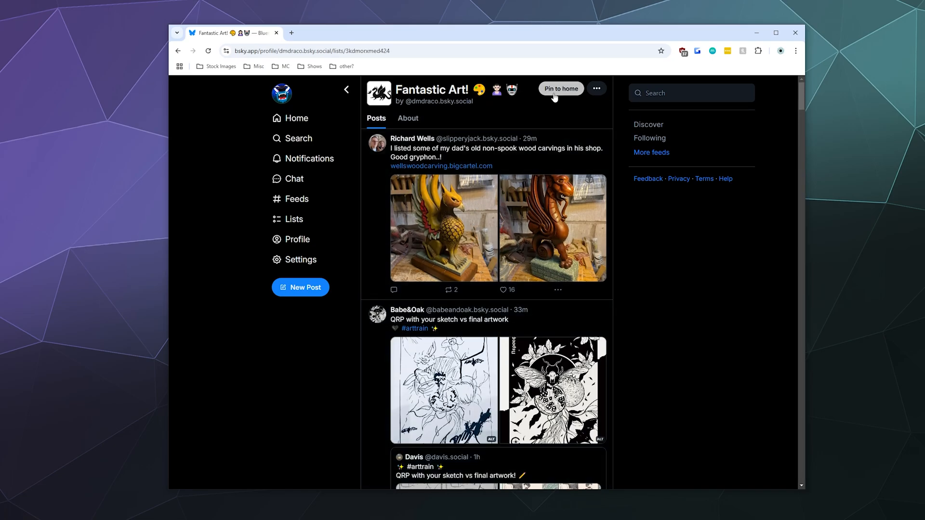
{"action": "left_click", "coordinate": [561, 88]}
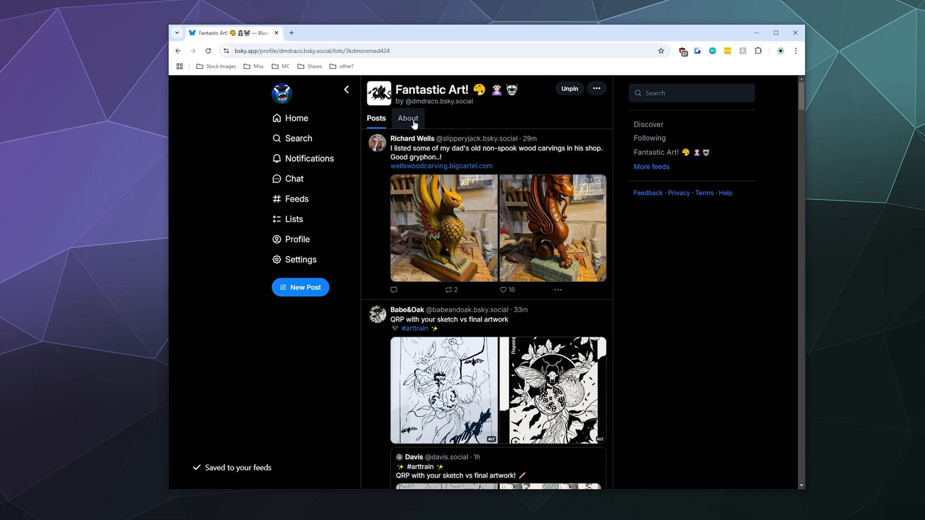
{"action": "left_click", "coordinate": [408, 118]}
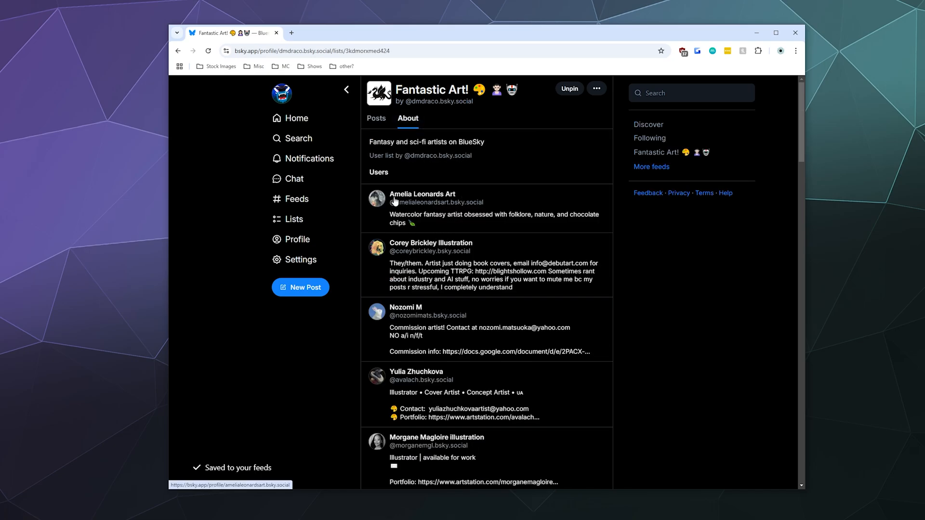
Step: Scroll through the list's members, open its options menu, then go to Feeds
{"action": "scroll", "scroll_direction": "down", "scroll_amount": 3}
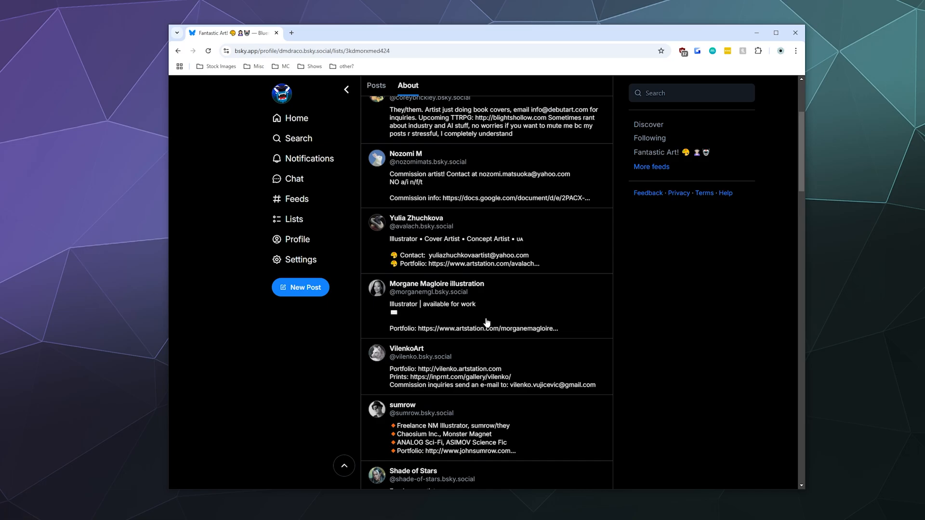
{"action": "scroll", "scroll_direction": "down", "scroll_amount": 3}
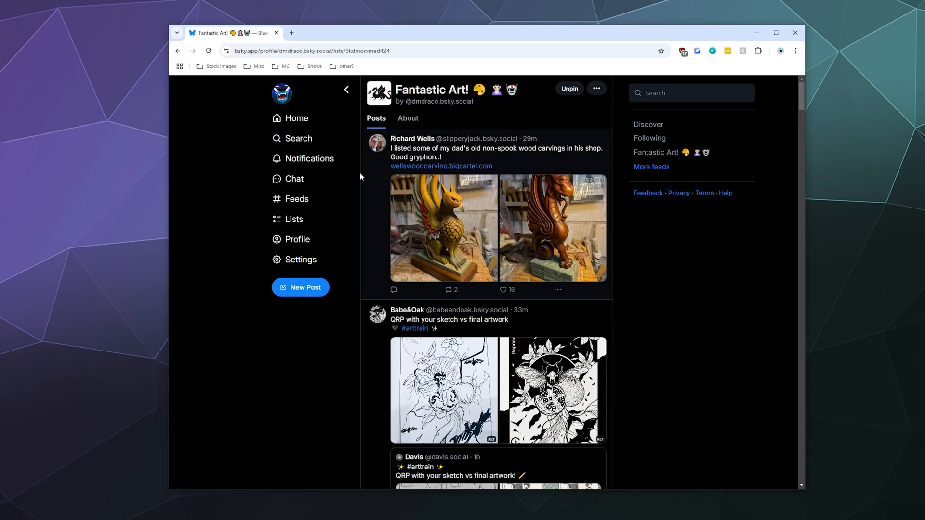
{"action": "scroll", "scroll_direction": "down", "scroll_amount": 3}
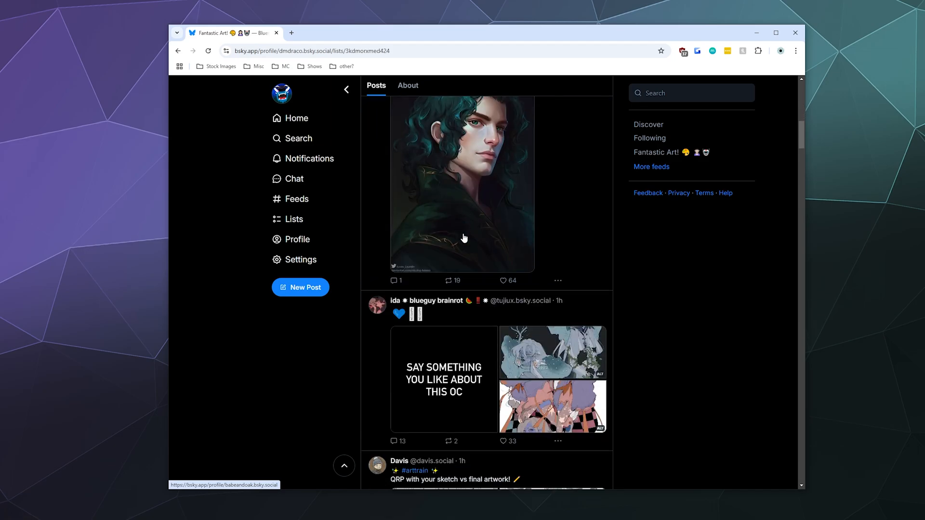
{"action": "scroll", "scroll_direction": "down", "scroll_amount": 3}
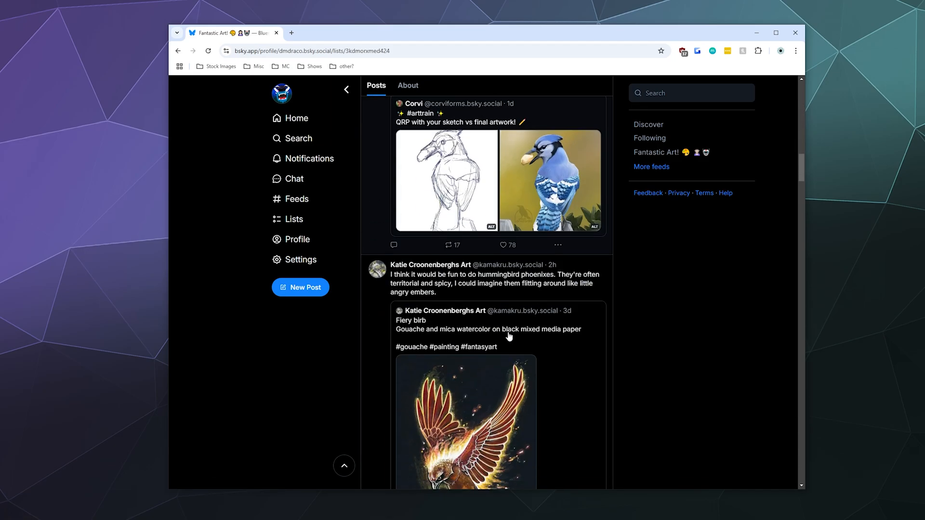
{"action": "scroll", "scroll_direction": "down", "scroll_amount": 3}
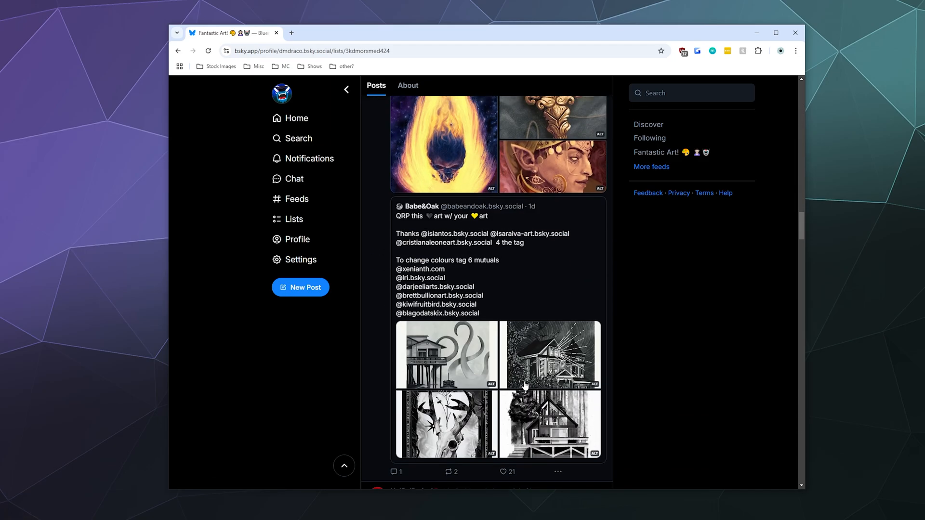
{"action": "scroll", "scroll_direction": "down", "scroll_amount": 3}
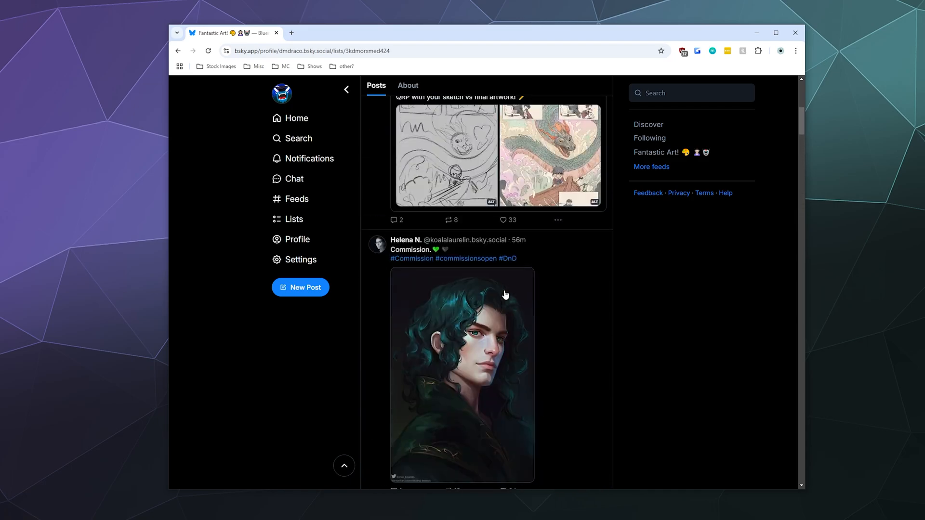
{"action": "scroll", "scroll_direction": "up", "scroll_amount": 3}
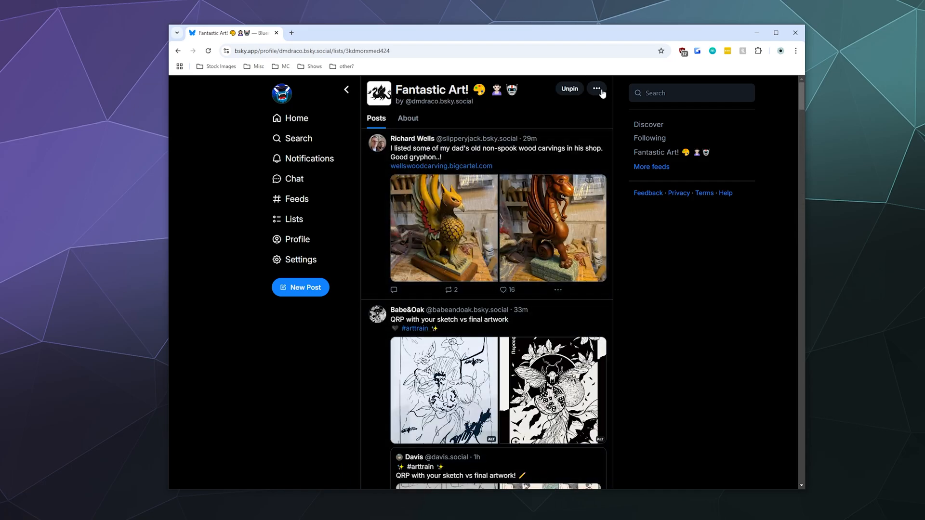
{"action": "left_click", "coordinate": [596, 89]}
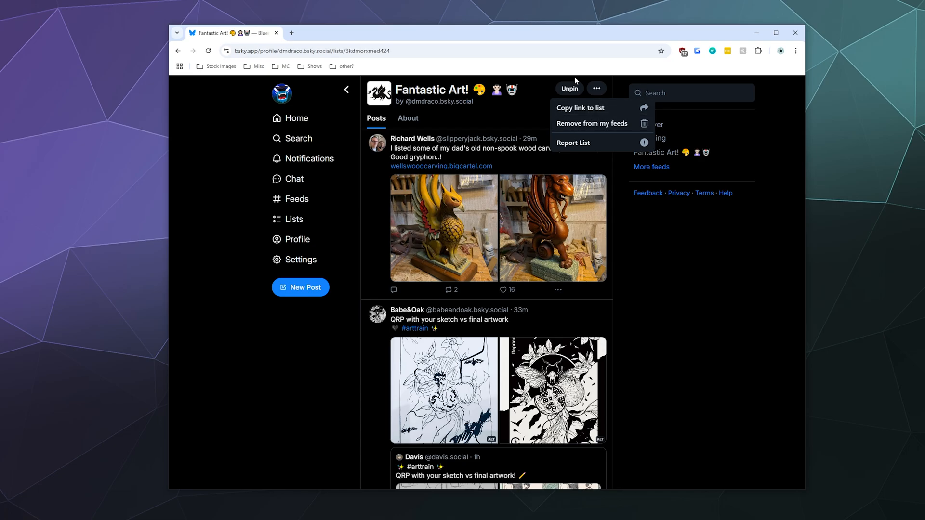
{"action": "left_click", "coordinate": [297, 199]}
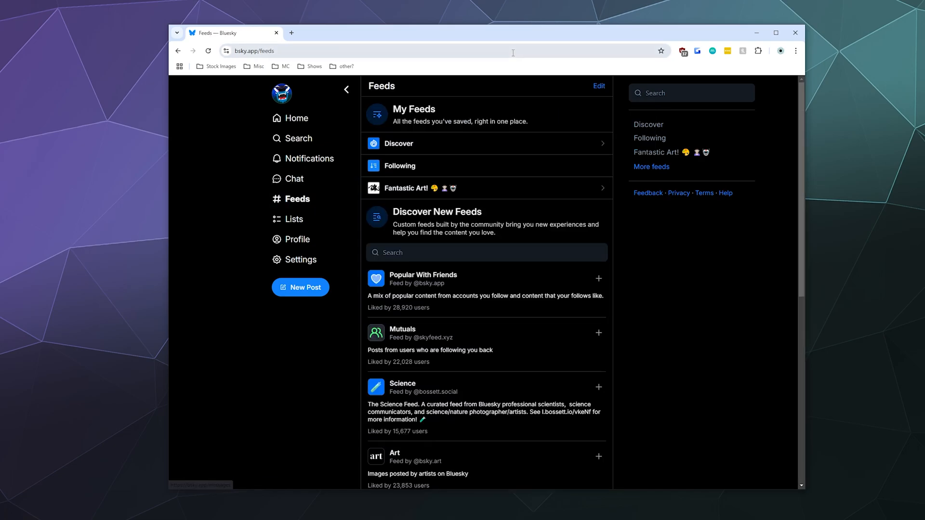
{"action": "mouse_move", "coordinate": [347, 89]}
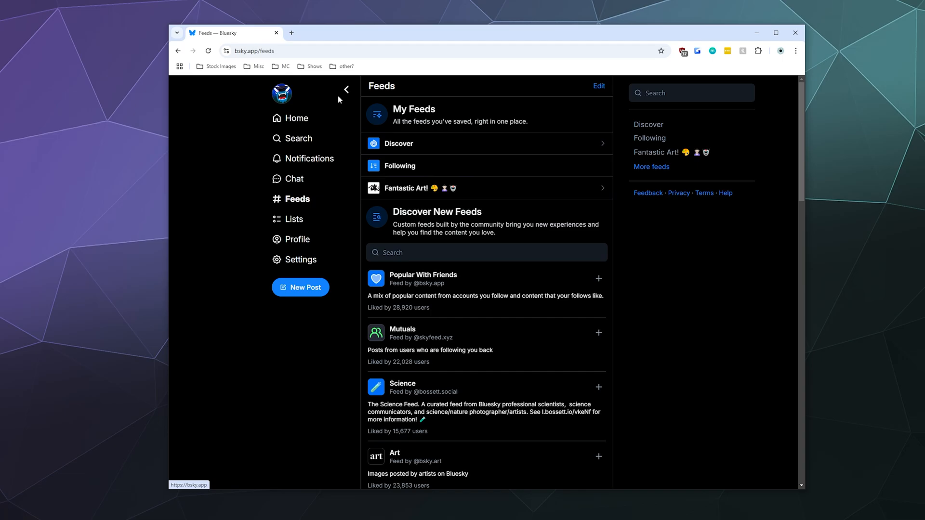
Step: Unpin the Fantastic Art! list from your feeds and look back through the sci-fi artists results
{"action": "left_click", "coordinate": [415, 187]}
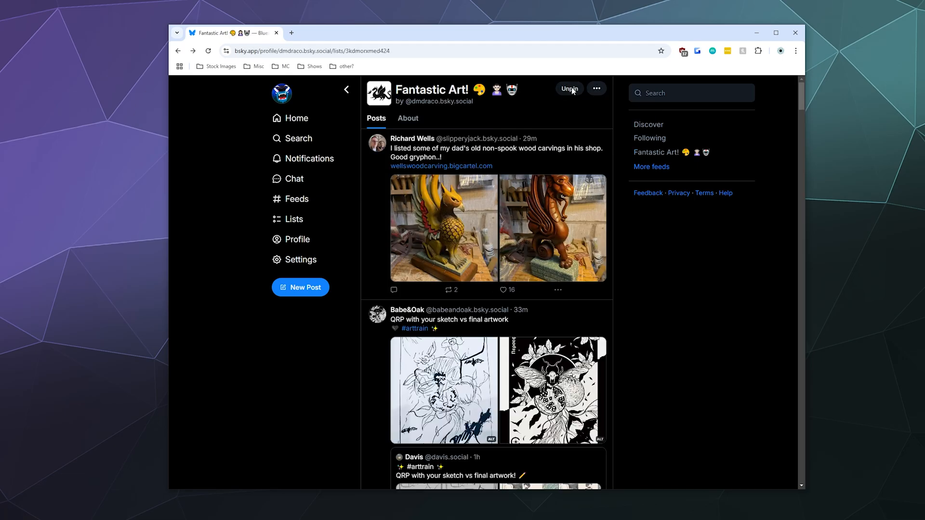
{"action": "left_click", "coordinate": [568, 89]}
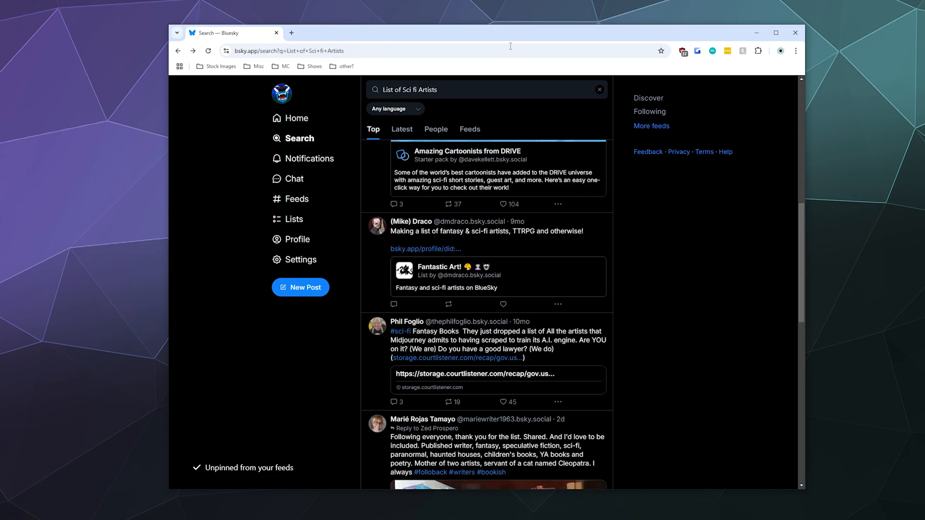
{"action": "scroll", "scroll_direction": "down", "scroll_amount": 3}
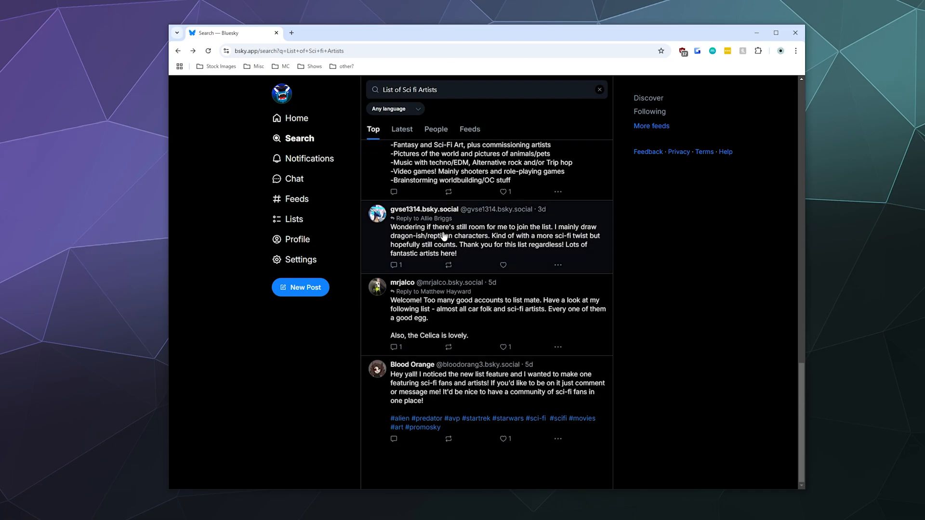
{"action": "scroll", "scroll_direction": "up", "scroll_amount": 3}
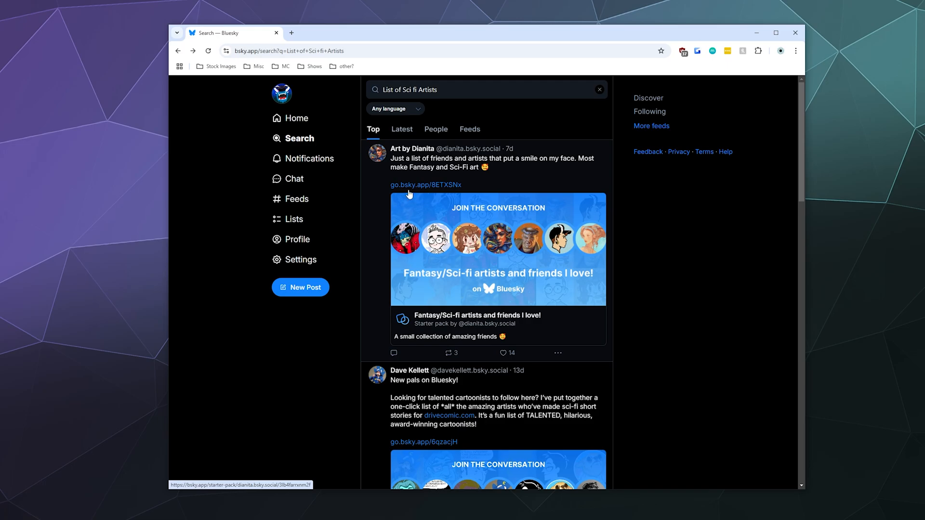
Step: Open the empty Moderation Lists page through Settings and Moderation
{"action": "left_click", "coordinate": [300, 260]}
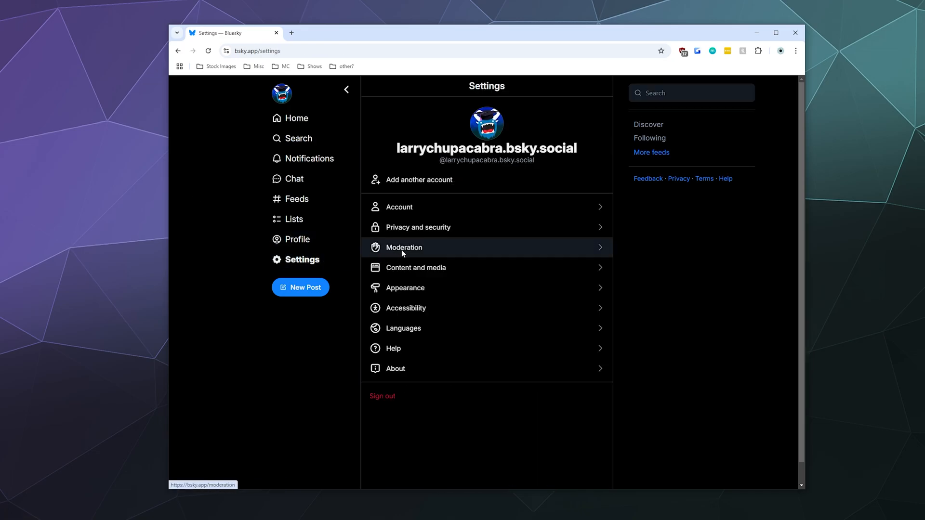
{"action": "left_click", "coordinate": [404, 247]}
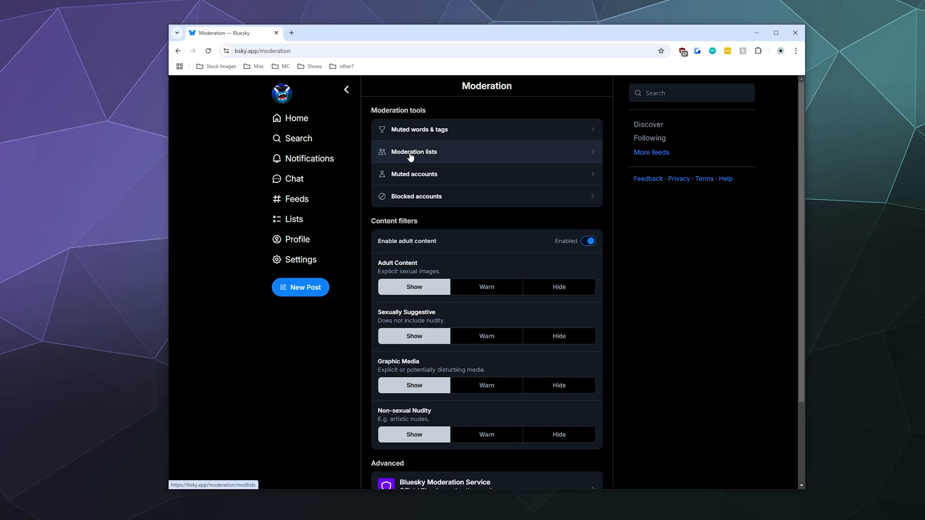
{"action": "mouse_move", "coordinate": [447, 160]}
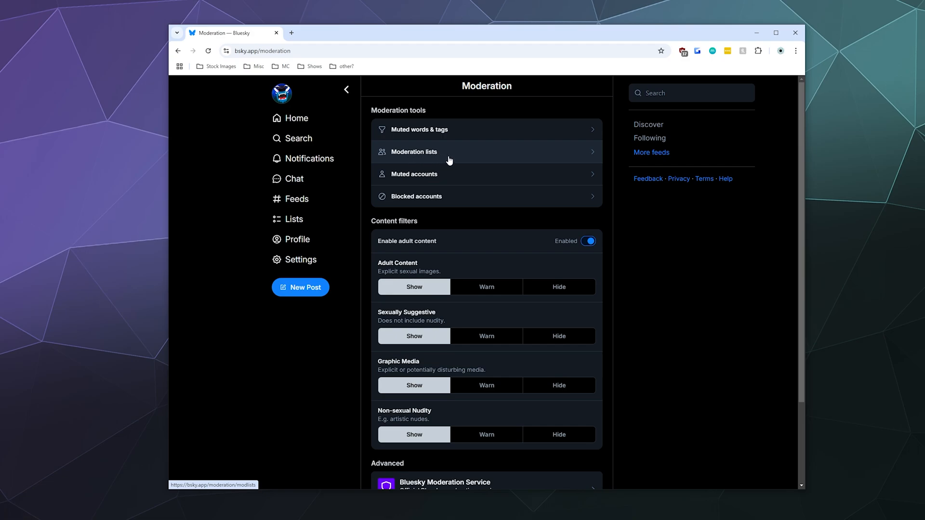
{"action": "left_click", "coordinate": [414, 151]}
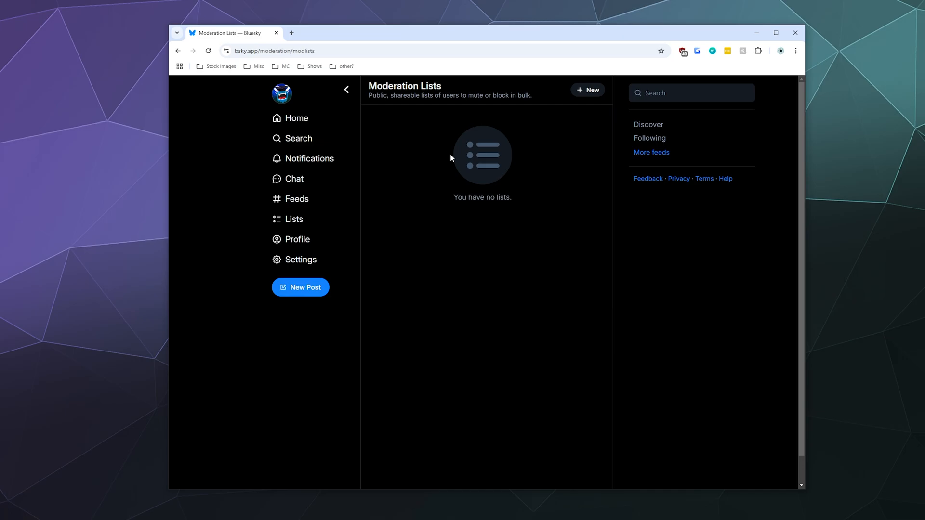
{"action": "mouse_move", "coordinate": [587, 89]}
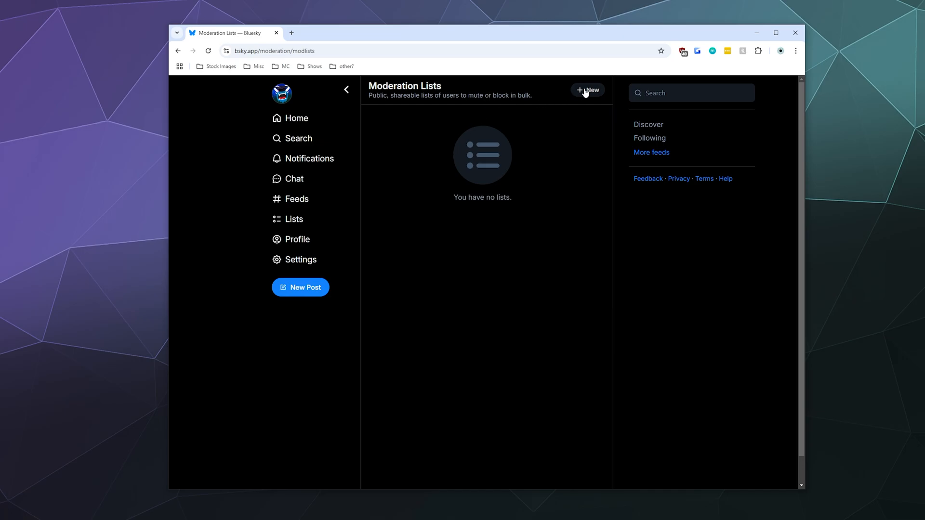
Step: Save a new list 'Known Crypto Scammers' described as people who want to steal your money using crypto
{"action": "left_click", "coordinate": [587, 90]}
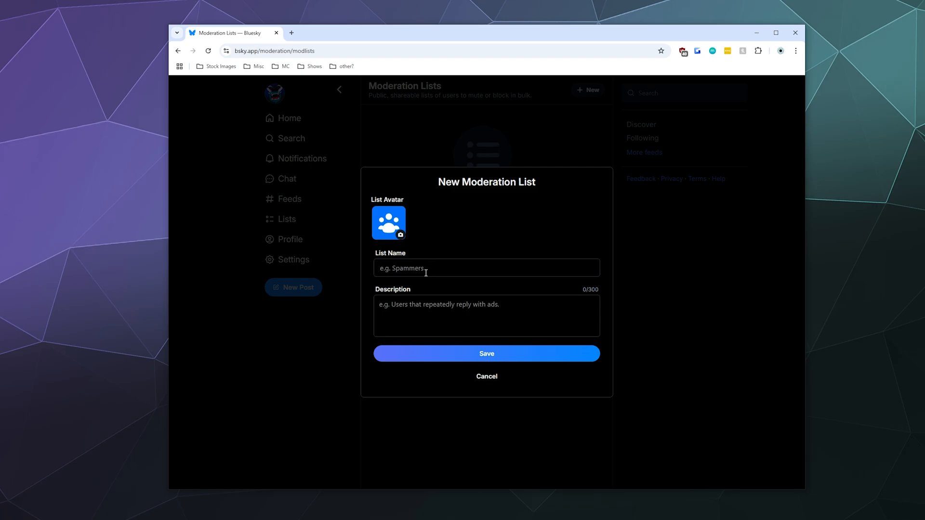
{"action": "type", "text": "Known"}
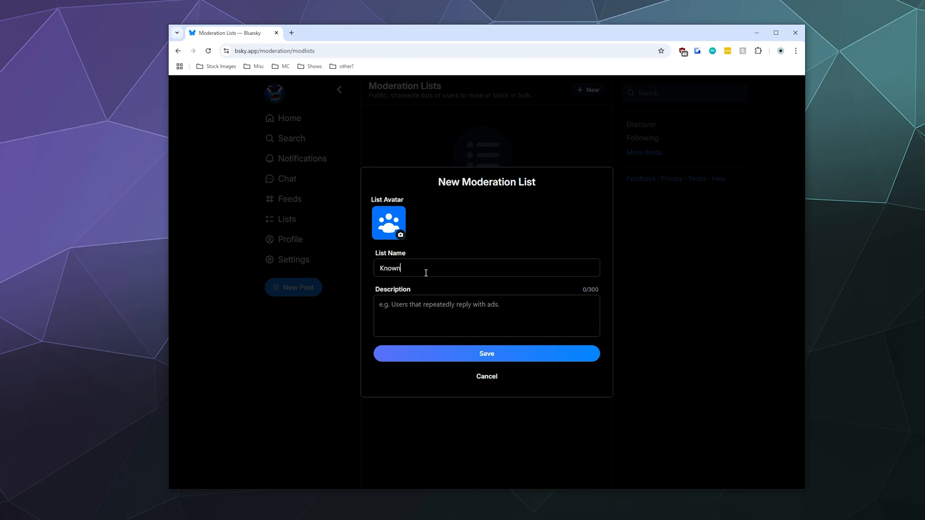
{"action": "type", "text": "Crypto Scammer"}
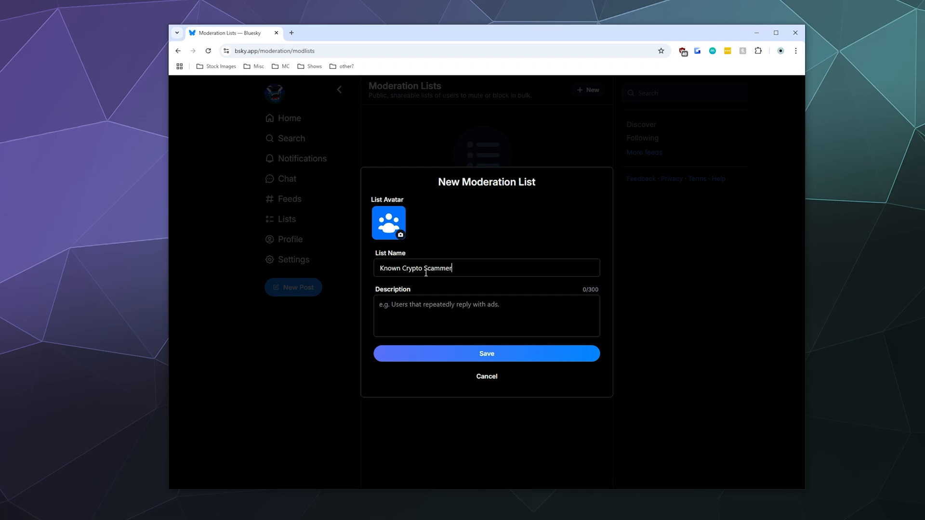
{"action": "type", "text": "s"}
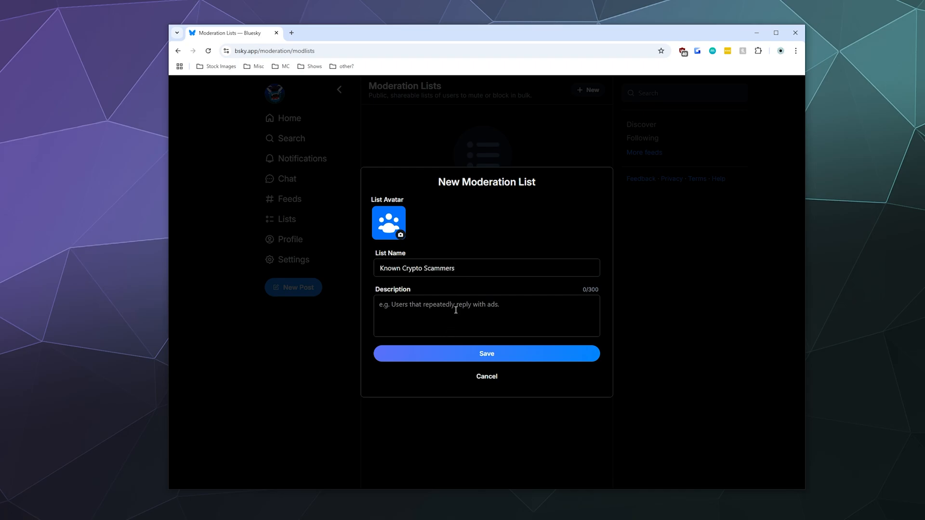
{"action": "type", "text": "This is a list of pe"}
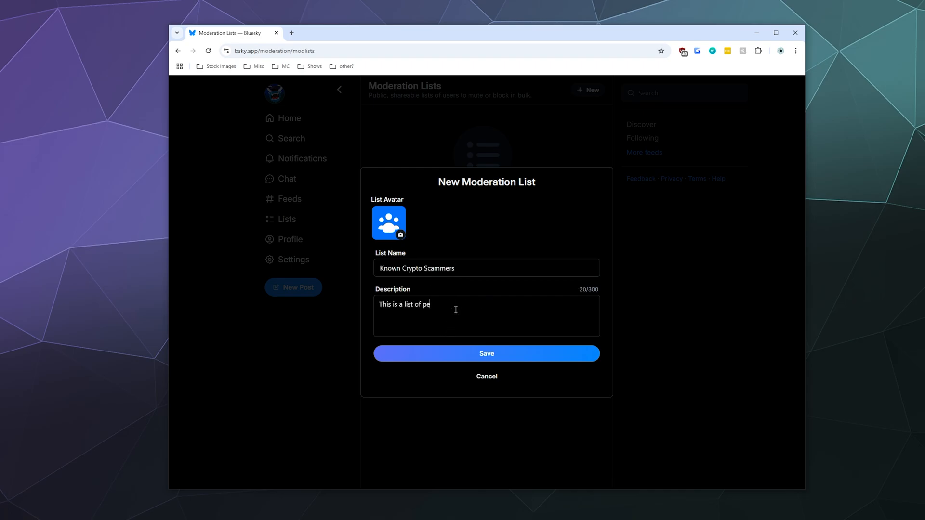
{"action": "type", "text": "ople who want to steal y"}
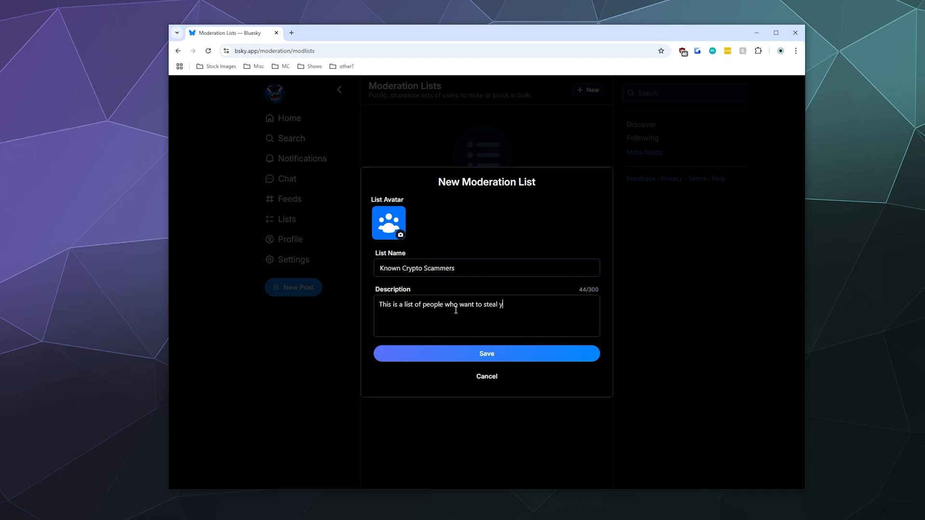
{"action": "type", "text": "our money"}
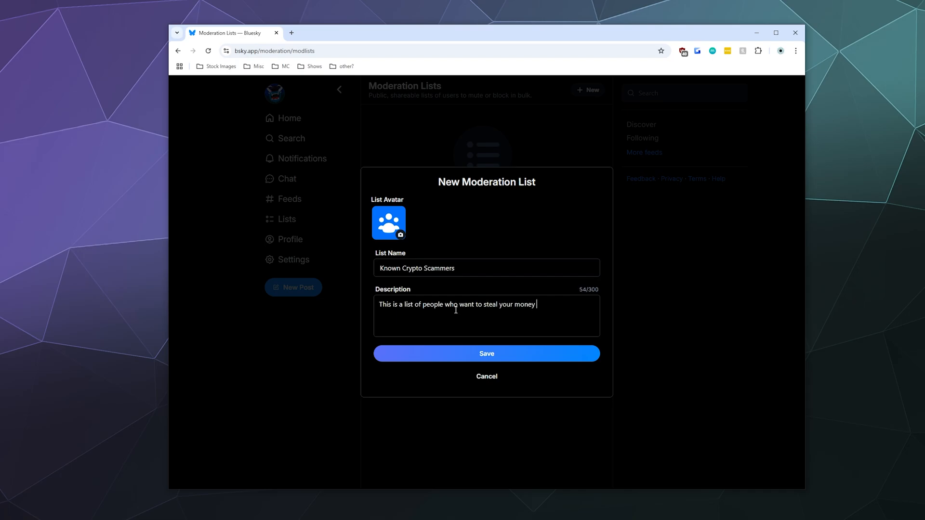
{"action": "type", "text": "using crypto"}
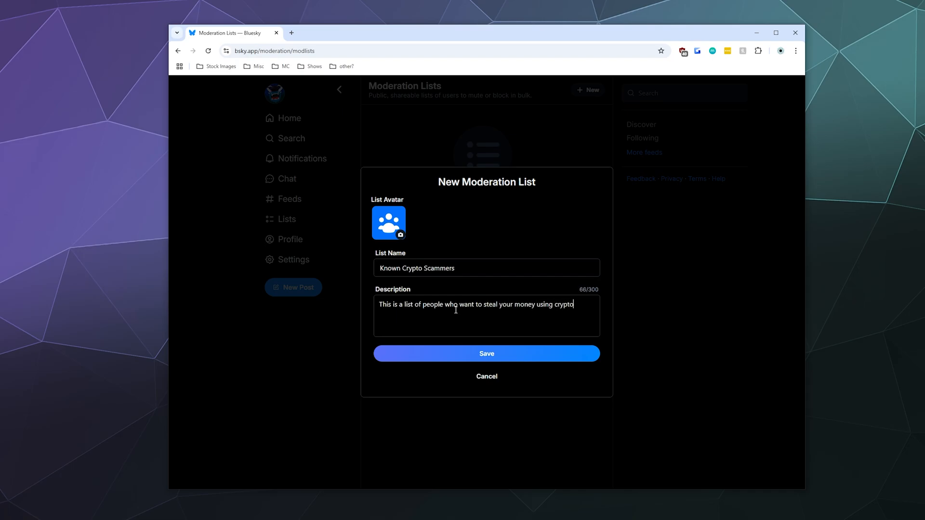
{"action": "type", "text": "."}
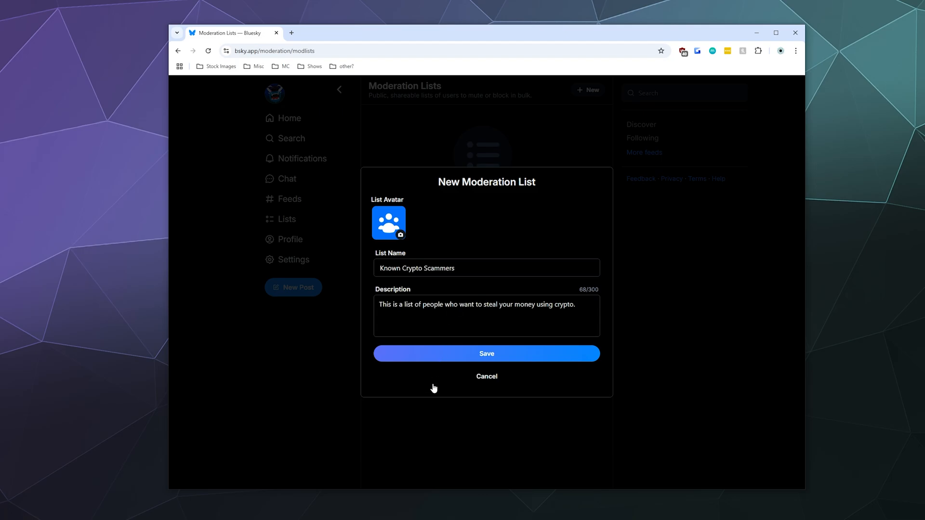
{"action": "left_click", "coordinate": [486, 353]}
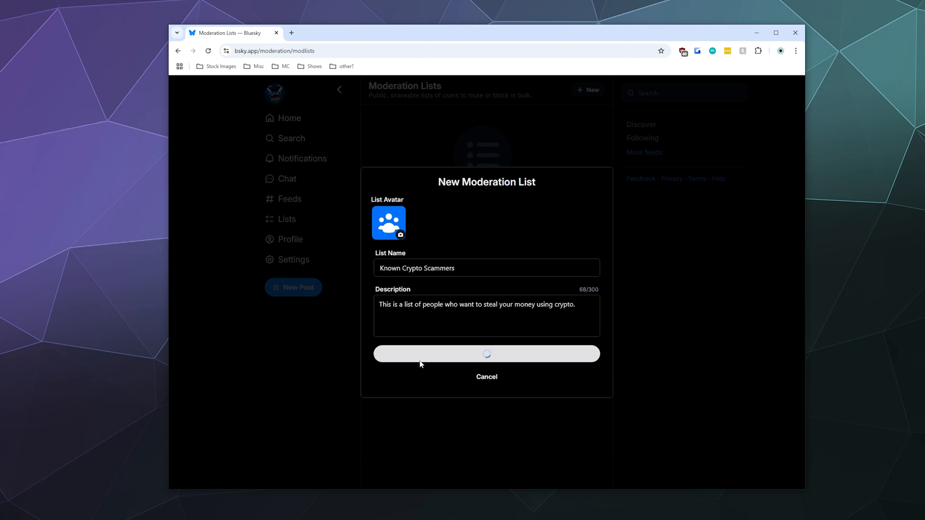
{"action": "left_click", "coordinate": [486, 353]}
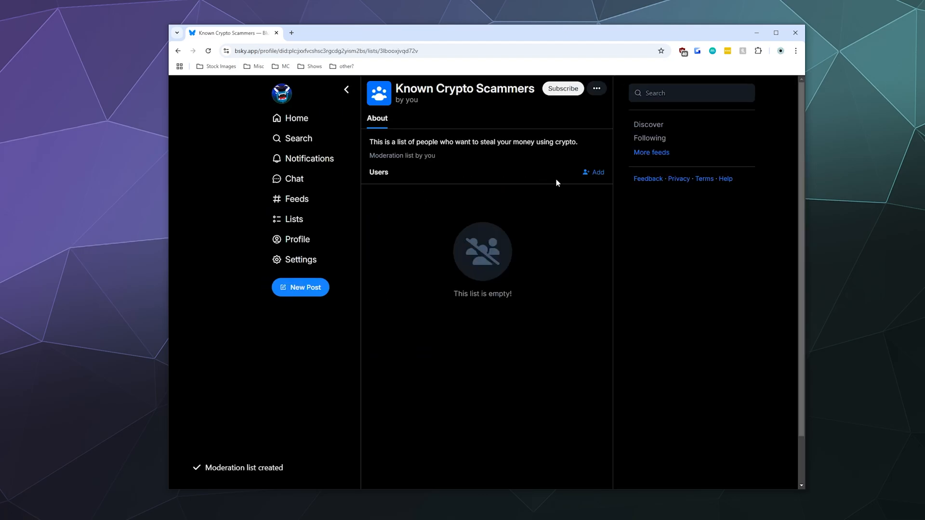
Step: Search users for 'crypto' and add the results, including Crypto Critics' Corner, to the list
{"action": "left_click", "coordinate": [594, 173]}
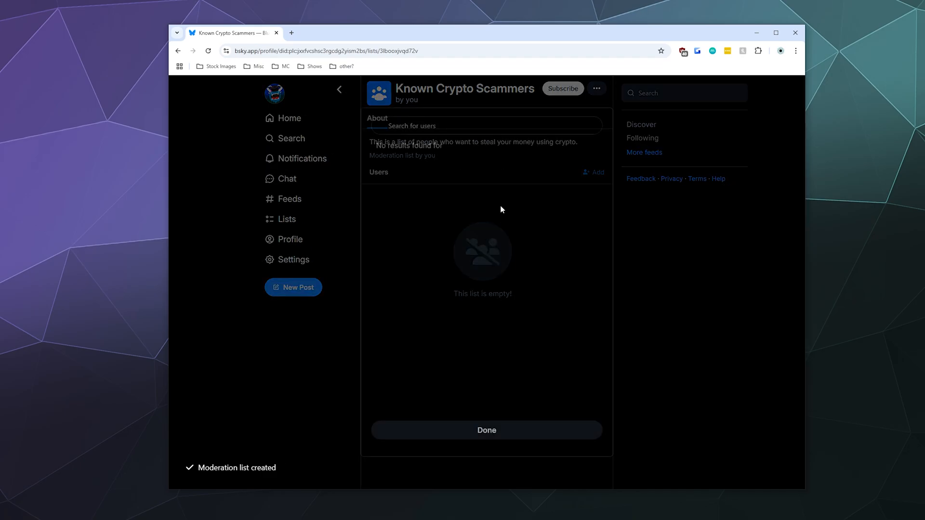
{"action": "type", "text": "cryp"}
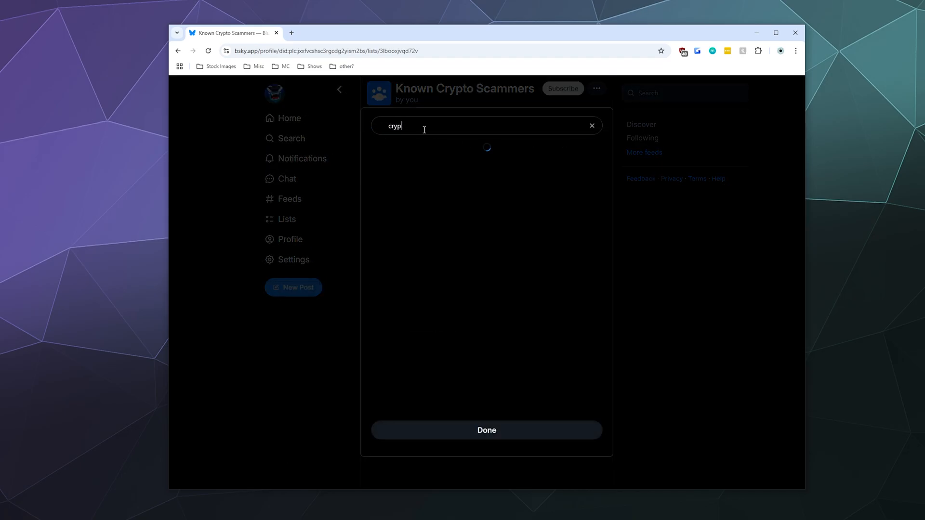
{"action": "type", "text": "o"}
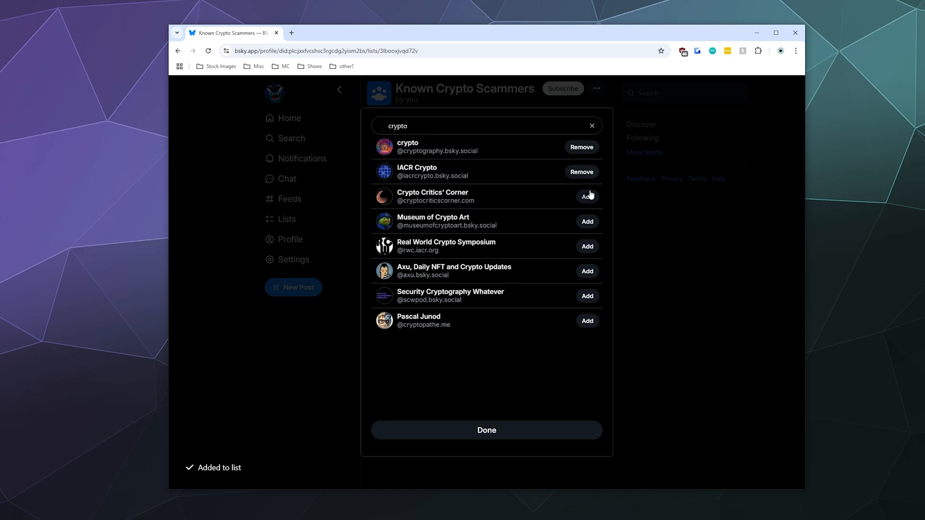
{"action": "left_click", "coordinate": [587, 197]}
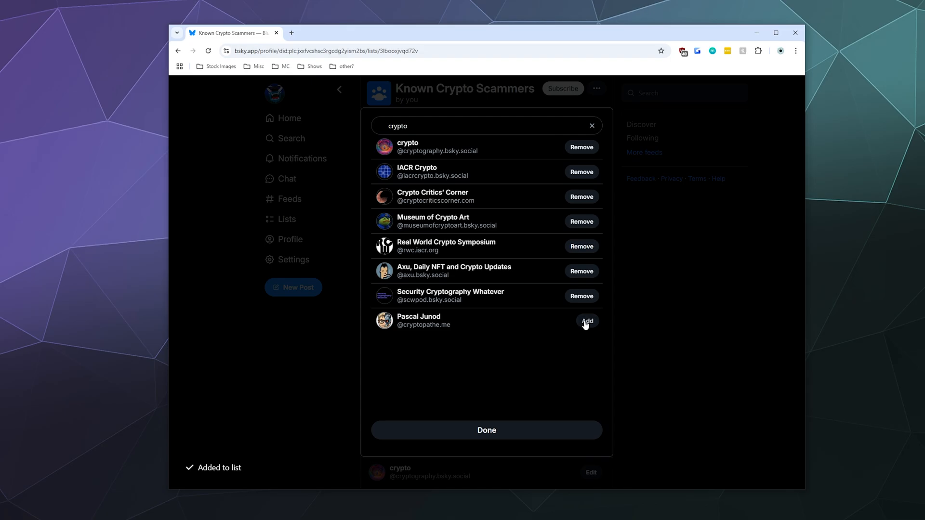
{"action": "left_click", "coordinate": [486, 430]}
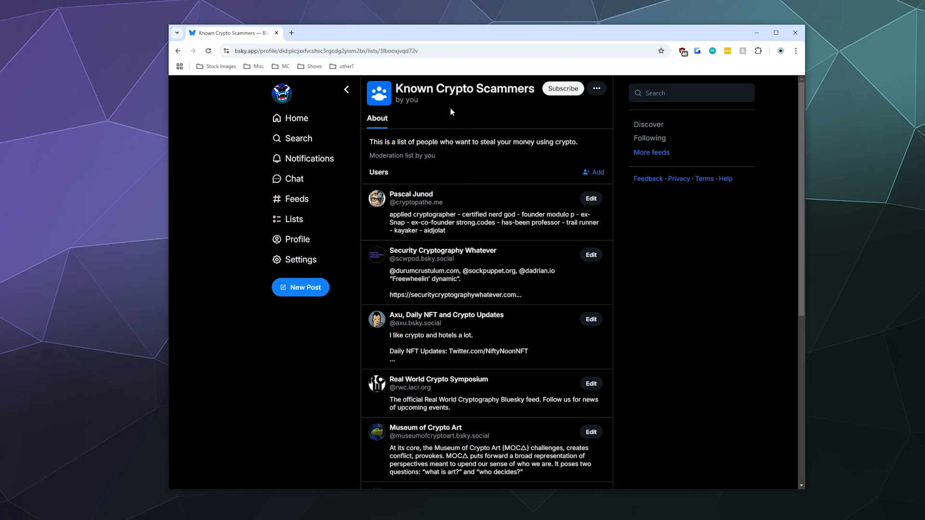
{"action": "mouse_move", "coordinate": [564, 140]}
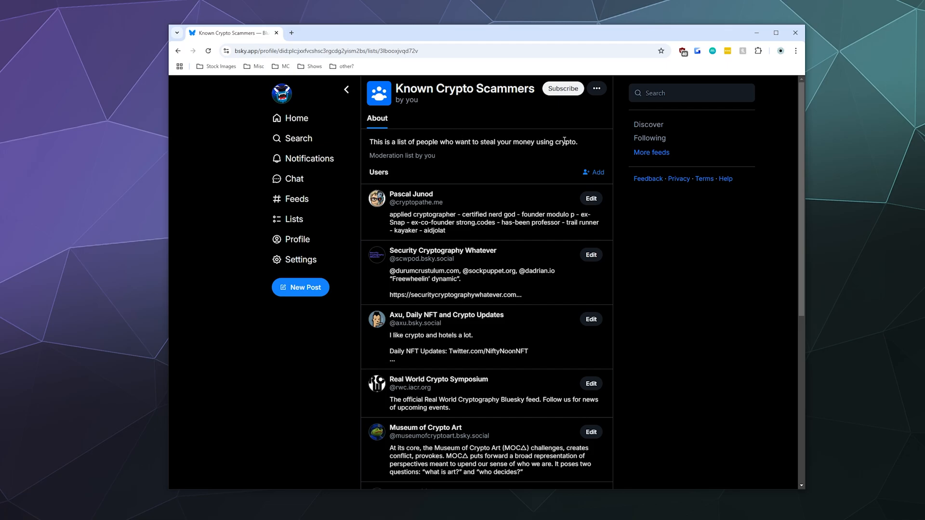
{"action": "mouse_move", "coordinate": [603, 112]}
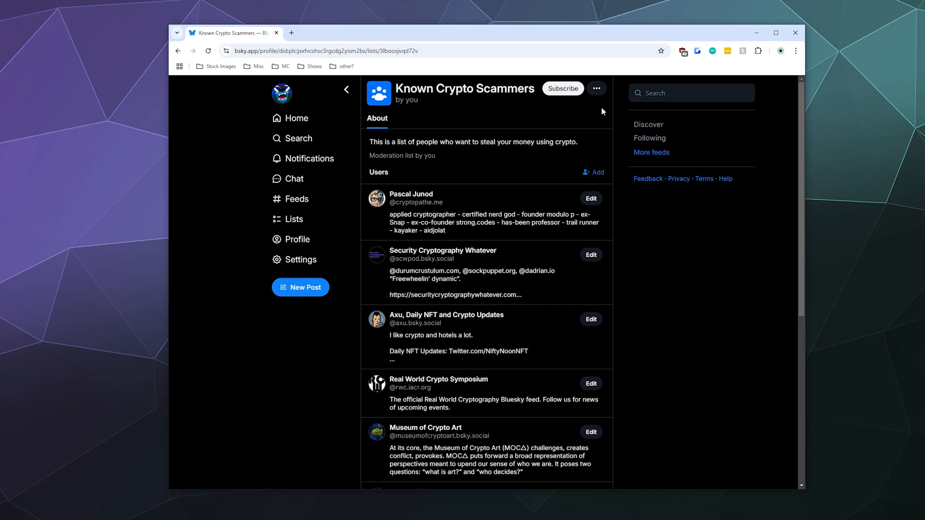
{"action": "mouse_move", "coordinate": [597, 99]}
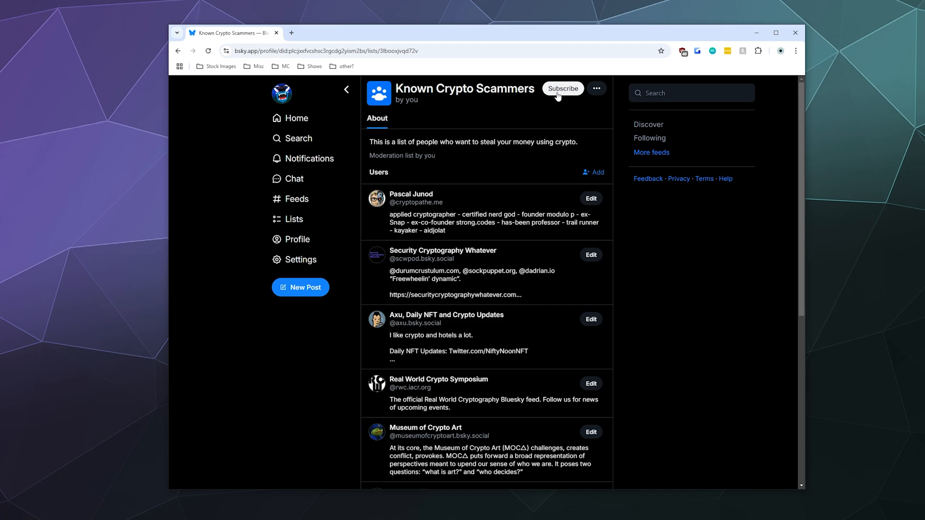
Step: View the list's subscribe options, copy its link, and return to Moderation Lists
{"action": "left_click", "coordinate": [597, 89]}
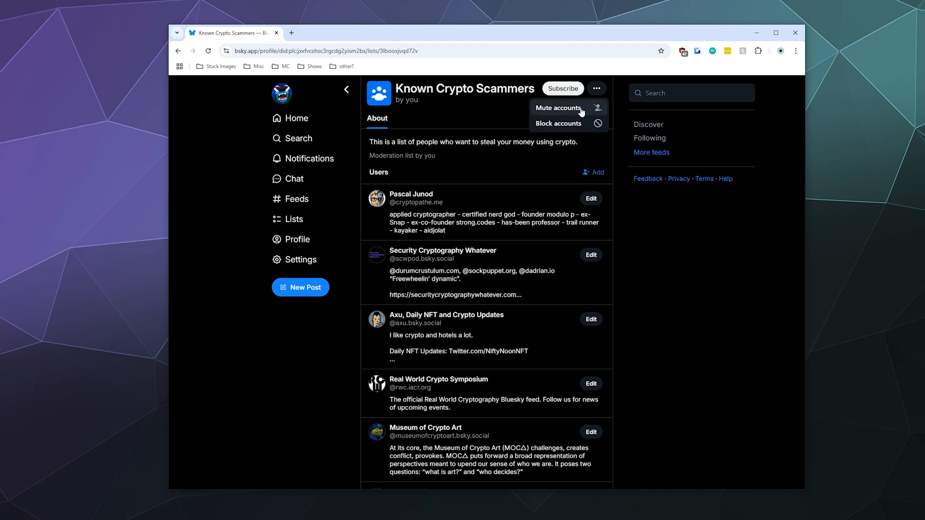
{"action": "mouse_move", "coordinate": [563, 127]}
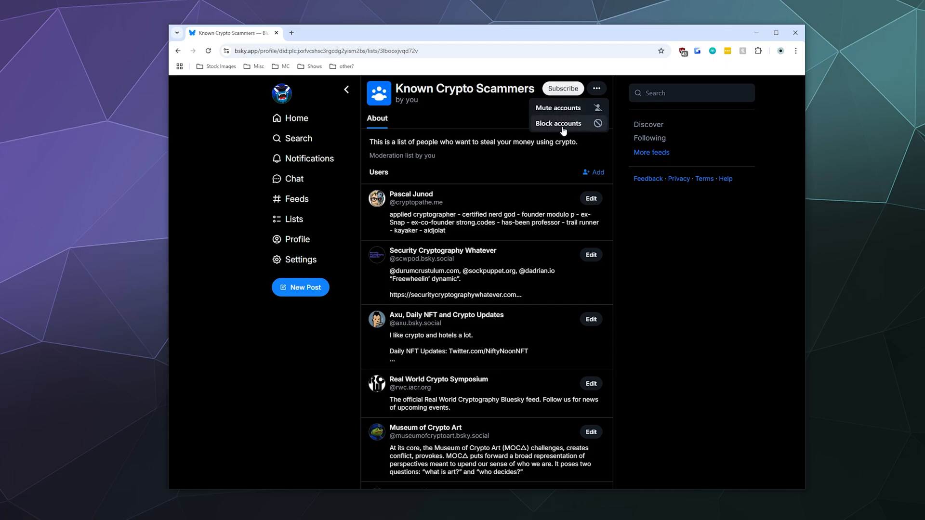
{"action": "mouse_move", "coordinate": [558, 108]}
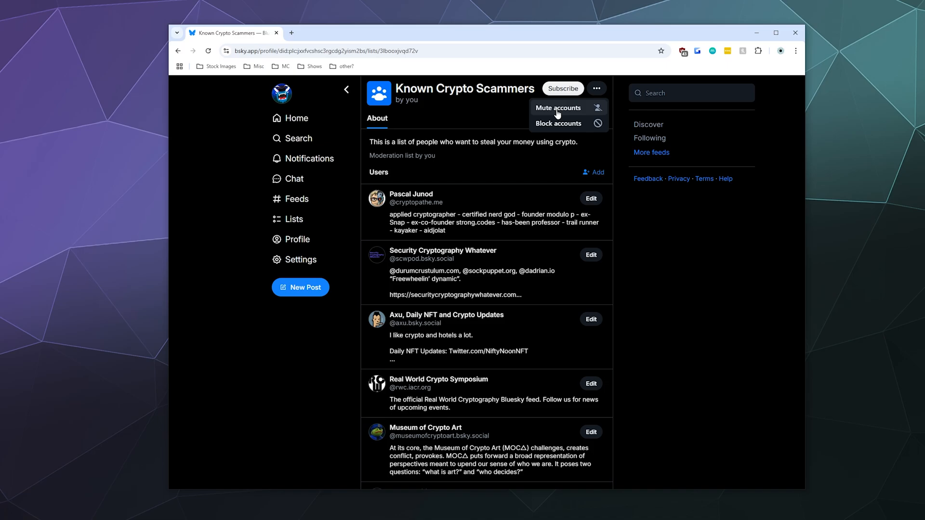
{"action": "left_click", "coordinate": [650, 106]}
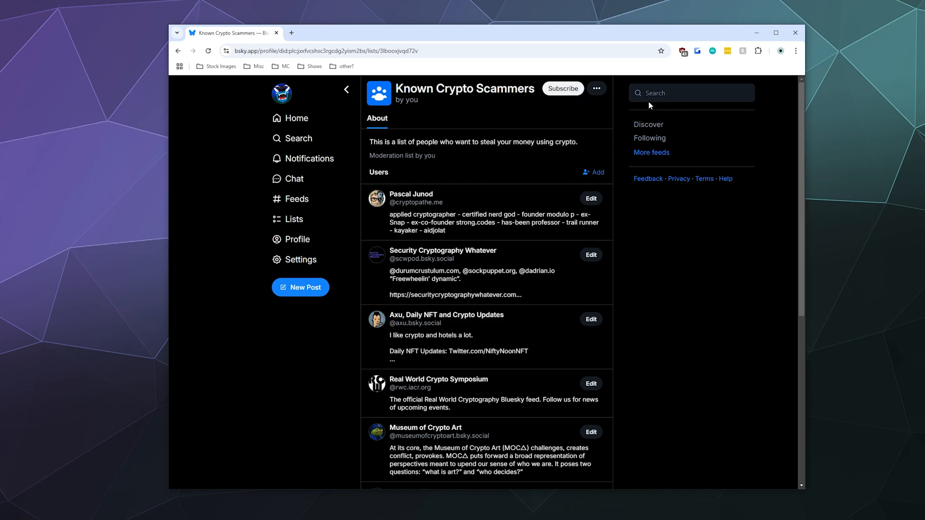
{"action": "left_click", "coordinate": [597, 89]}
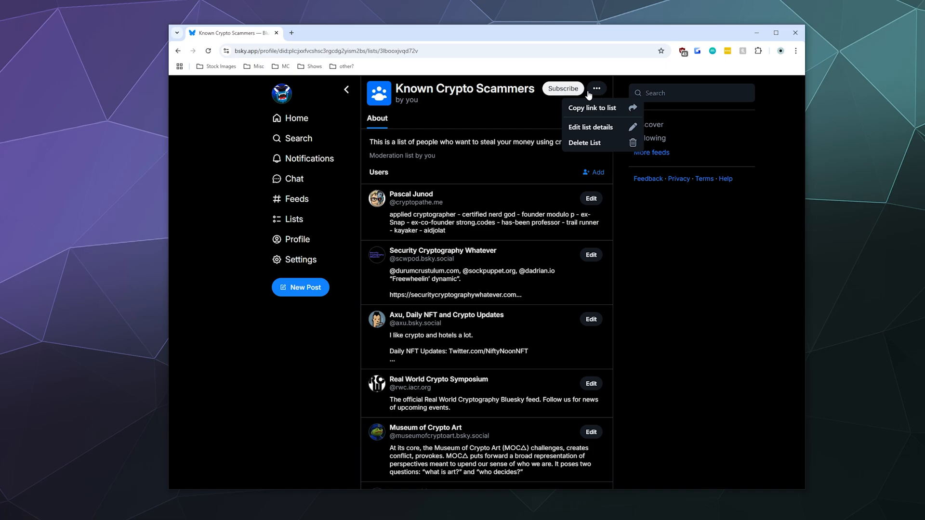
{"action": "left_click", "coordinate": [592, 107]}
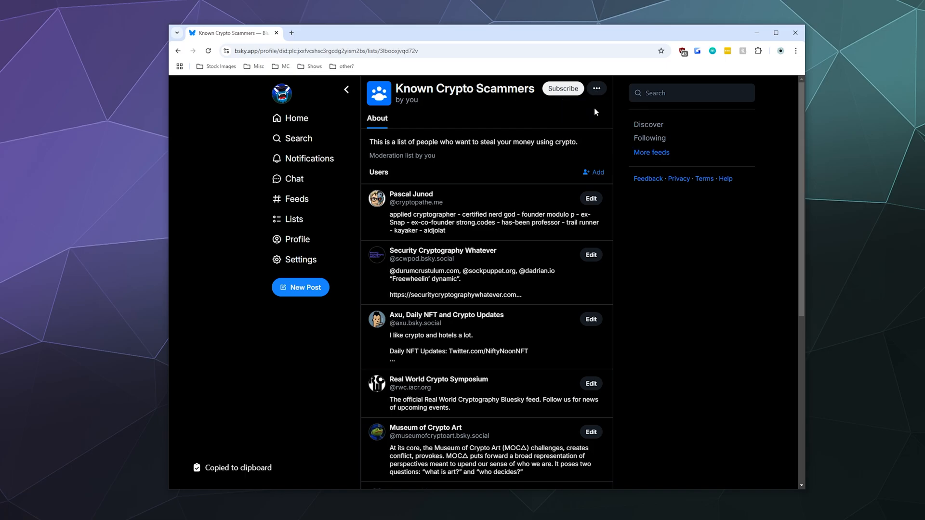
{"action": "left_click", "coordinate": [596, 89]}
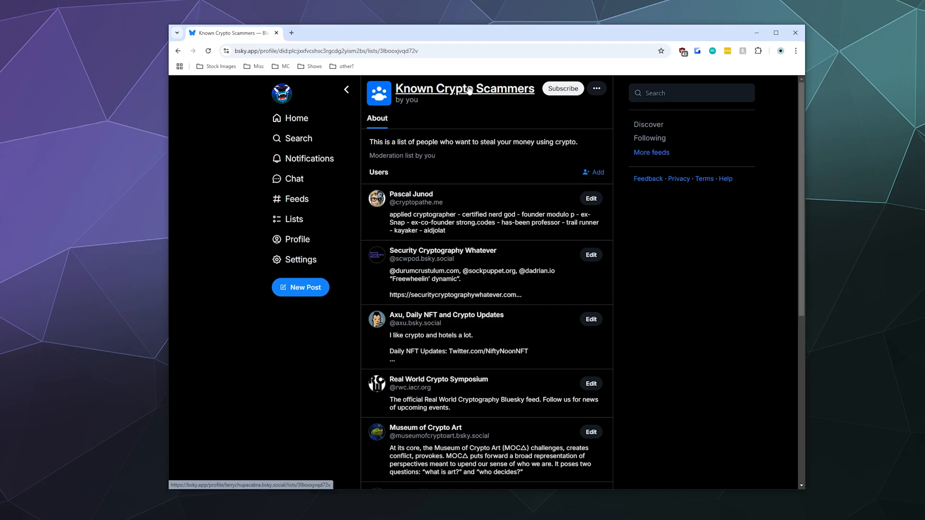
{"action": "mouse_move", "coordinate": [348, 90]}
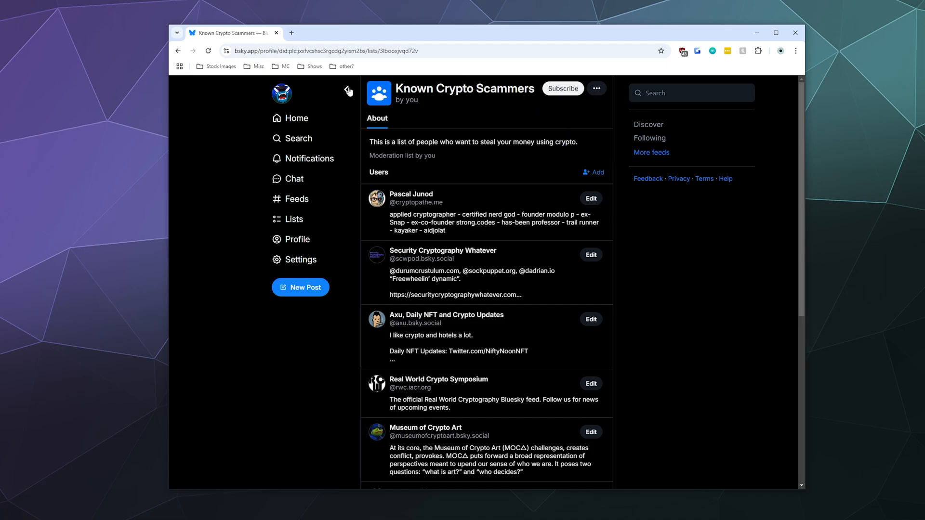
{"action": "left_click", "coordinate": [346, 90]}
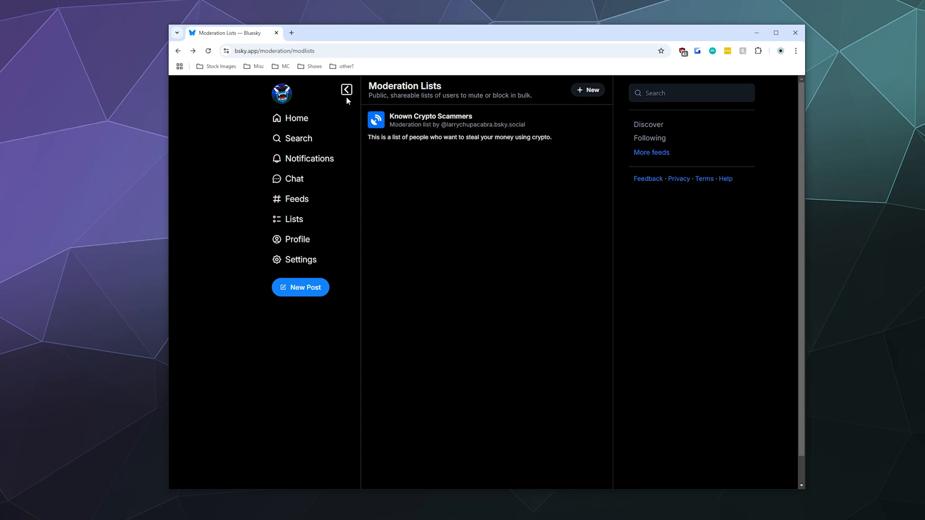
Step: Search posts for 'Block List' and open a shared block list's mute and block options
{"action": "left_click", "coordinate": [299, 138]}
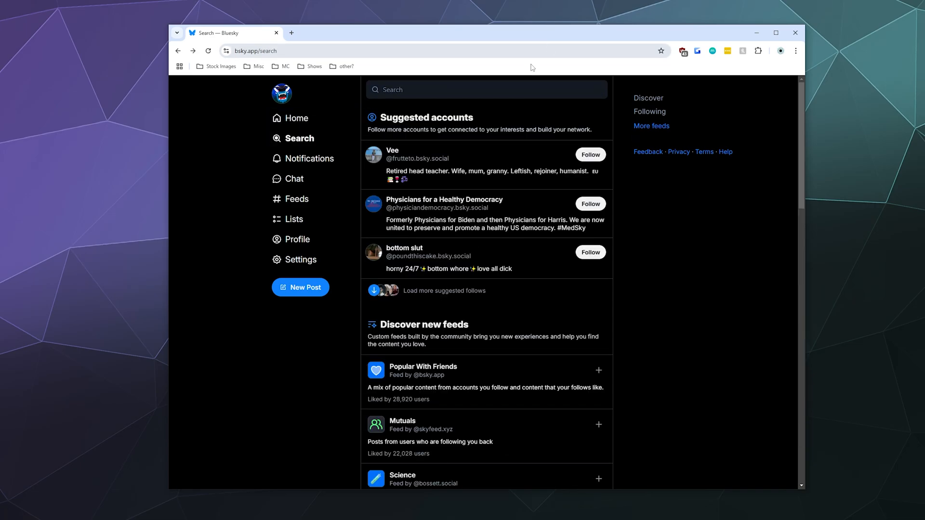
{"action": "left_click", "coordinate": [469, 89]}
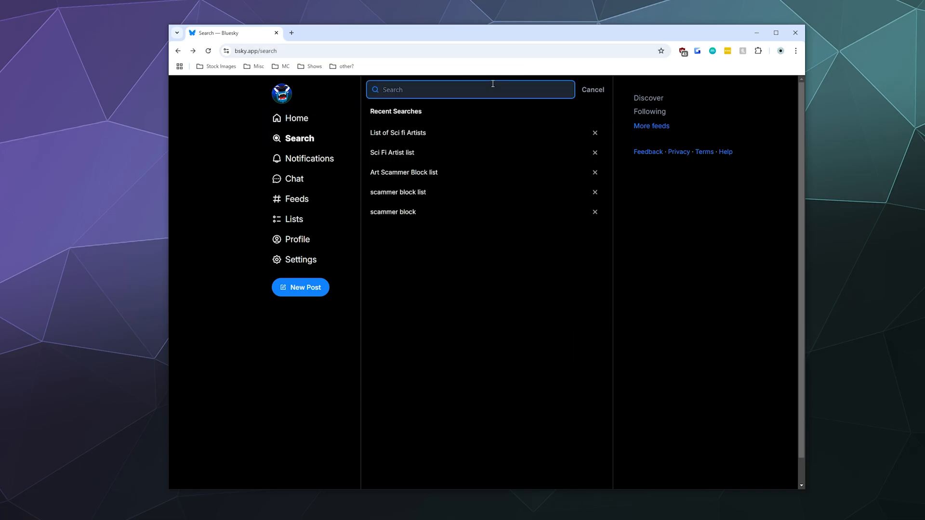
{"action": "type", "text": "Block List"}
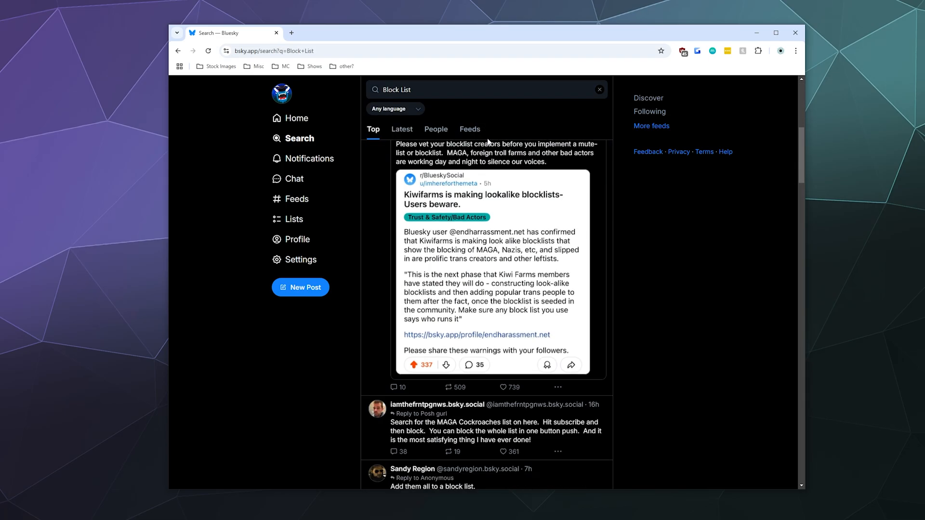
{"action": "scroll", "scroll_direction": "down", "scroll_amount": 3}
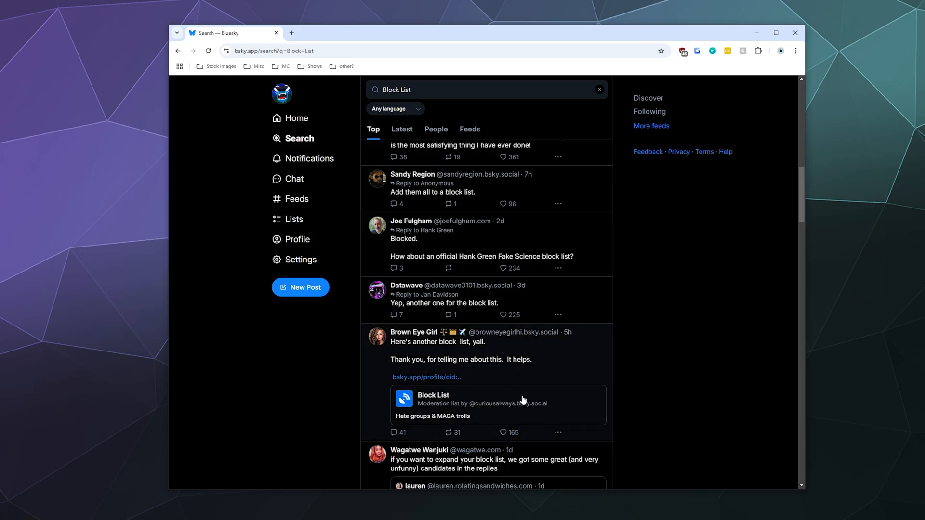
{"action": "left_click", "coordinate": [497, 404]}
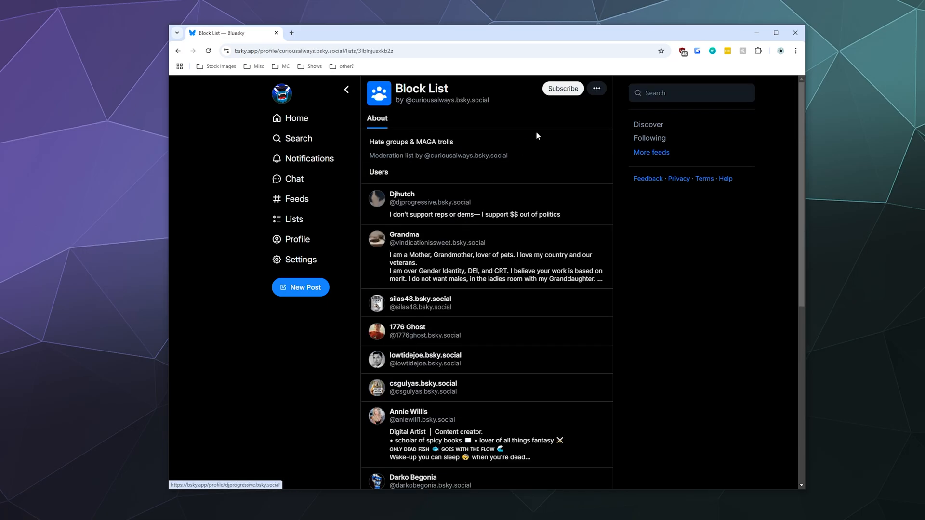
{"action": "left_click", "coordinate": [596, 88]}
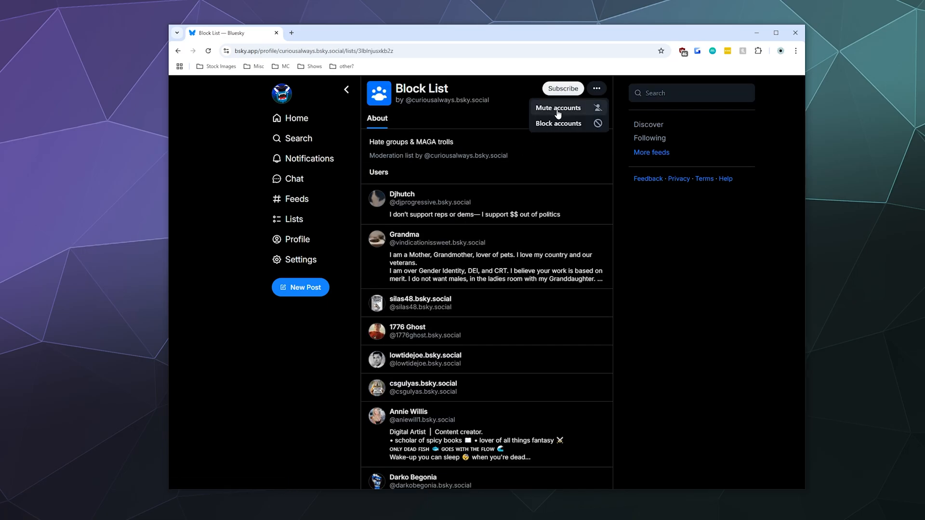
{"action": "mouse_move", "coordinate": [581, 115]}
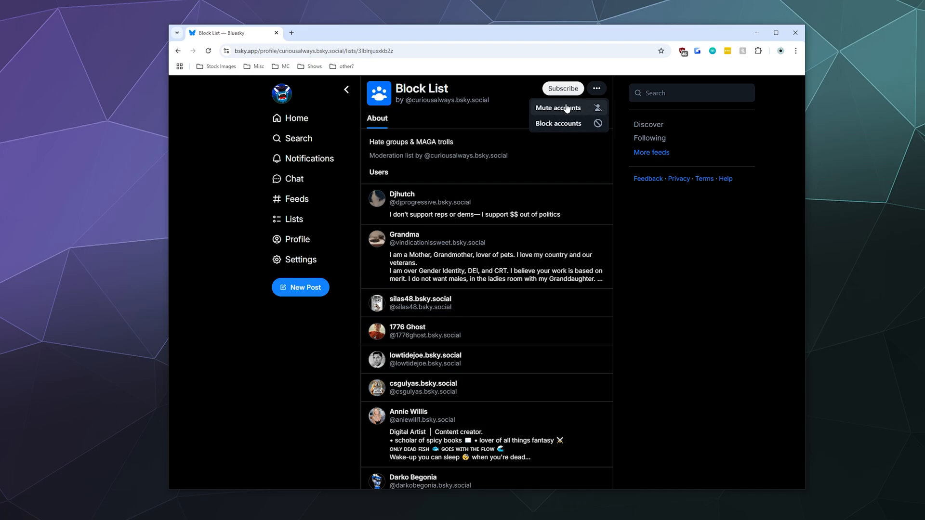
{"action": "mouse_move", "coordinate": [344, 92]}
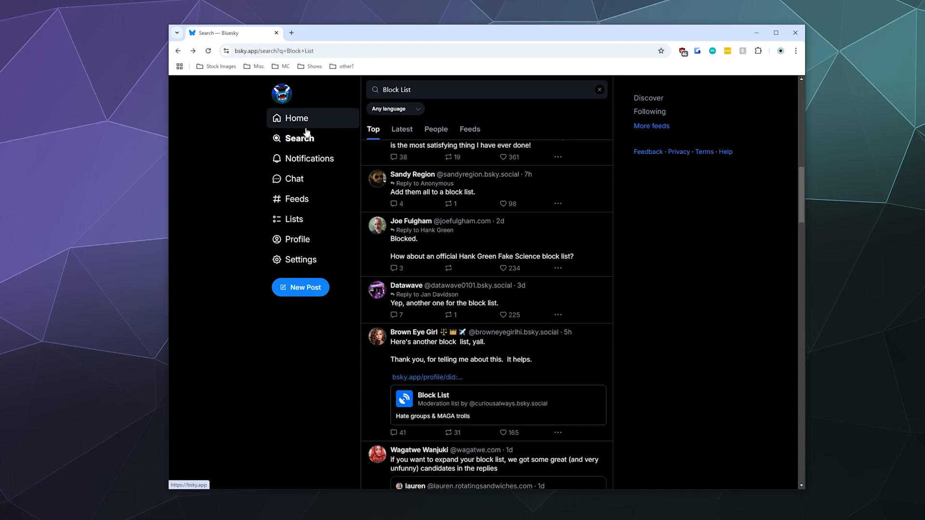
Step: Go to the home feed, then open Moderation Lists showing Known Crypto Scammers
{"action": "left_click", "coordinate": [296, 118]}
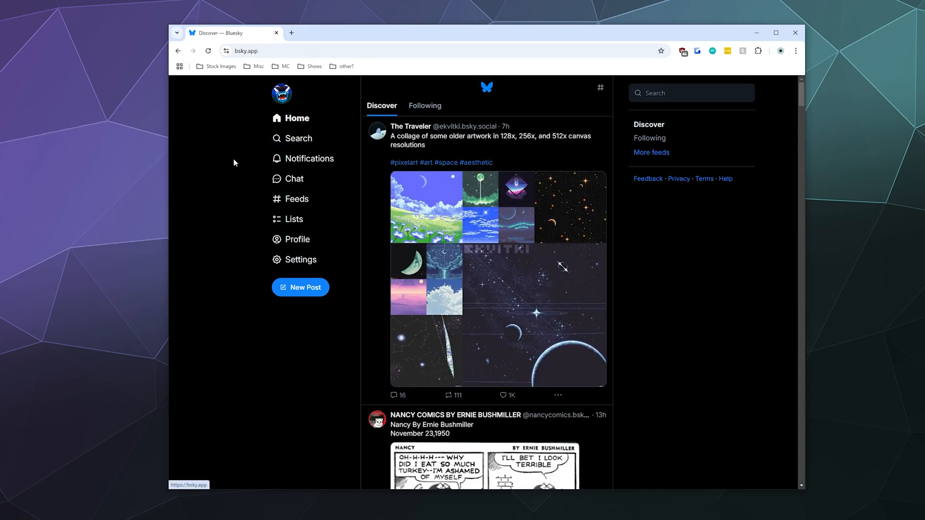
{"action": "mouse_move", "coordinate": [296, 239]}
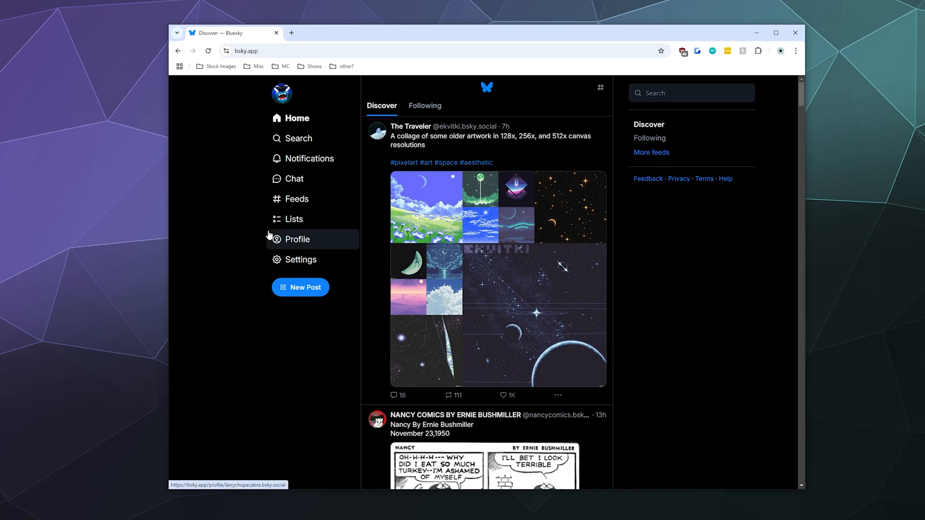
{"action": "mouse_move", "coordinate": [241, 294]}
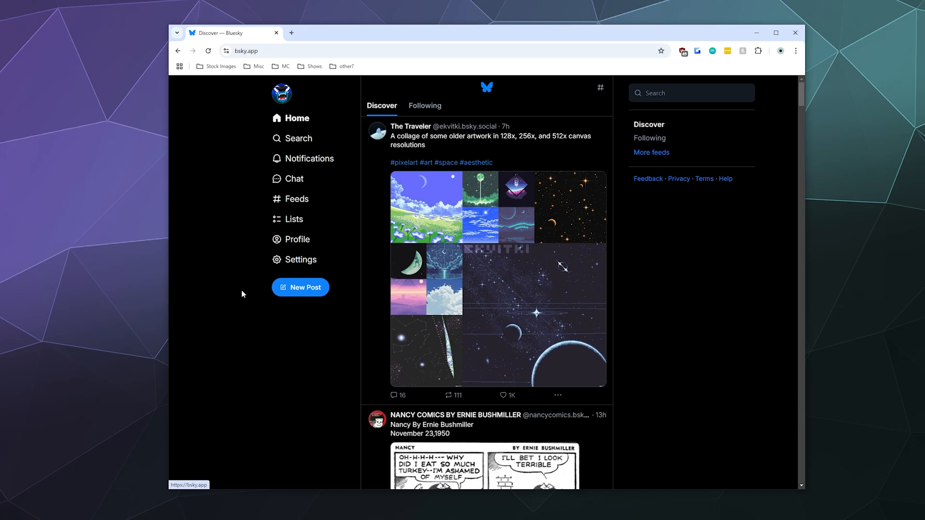
{"action": "mouse_move", "coordinate": [221, 284]}
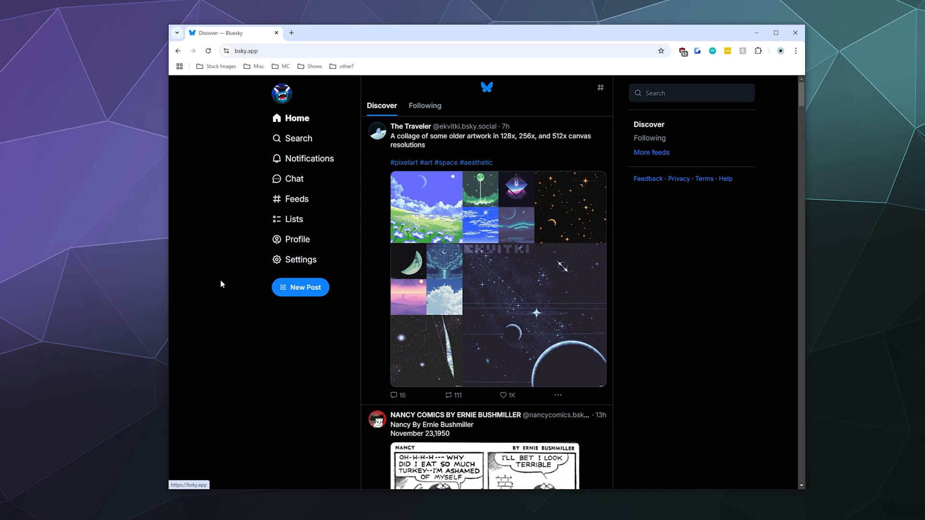
{"action": "mouse_move", "coordinate": [264, 220]}
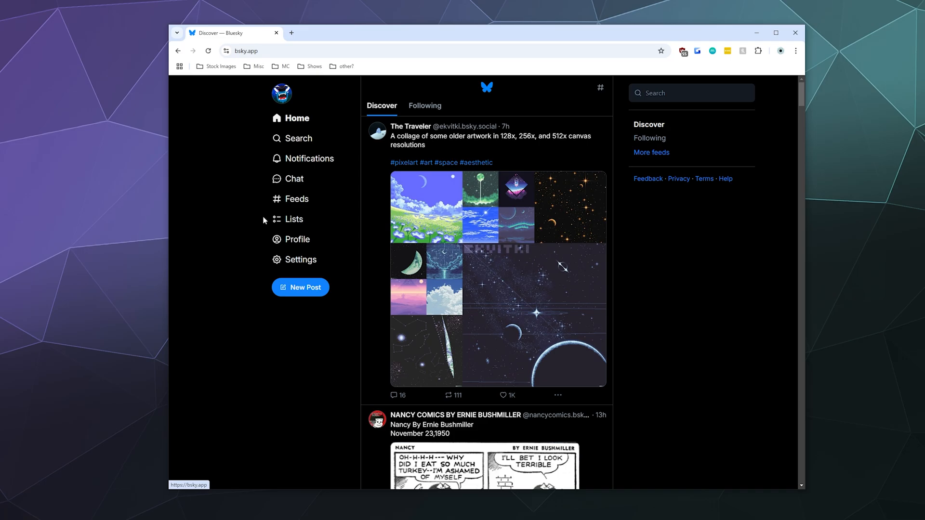
{"action": "left_click", "coordinate": [302, 260]}
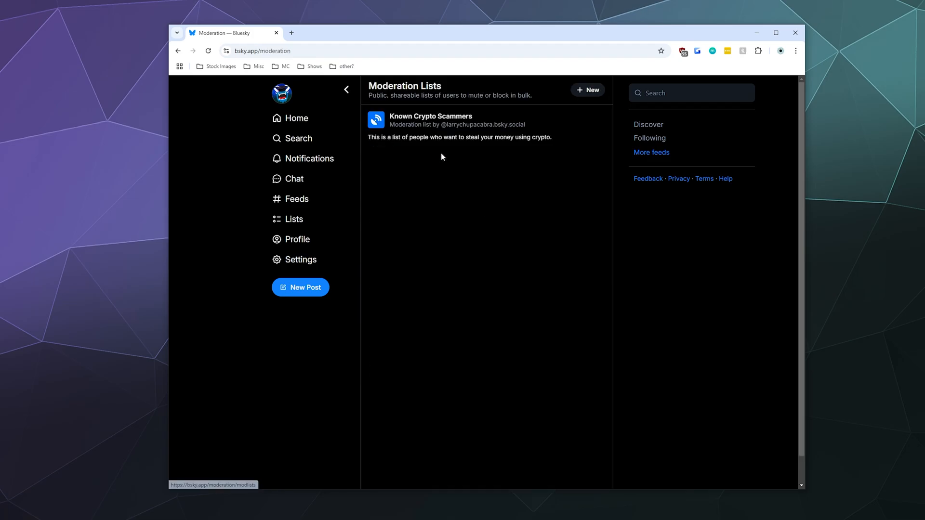
Step: Remove the top account, the applied cryptographer, from Known Crypto Scammers
{"action": "left_click", "coordinate": [431, 120]}
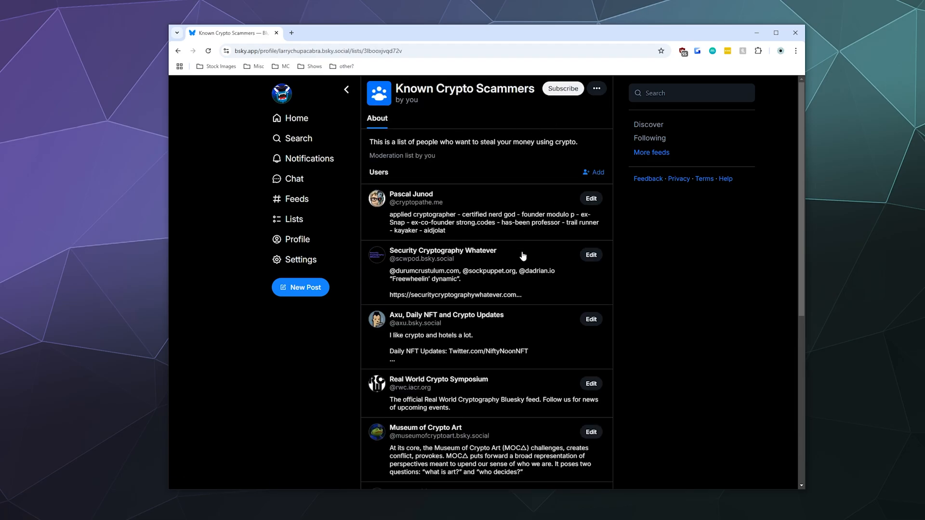
{"action": "mouse_move", "coordinate": [502, 269]}
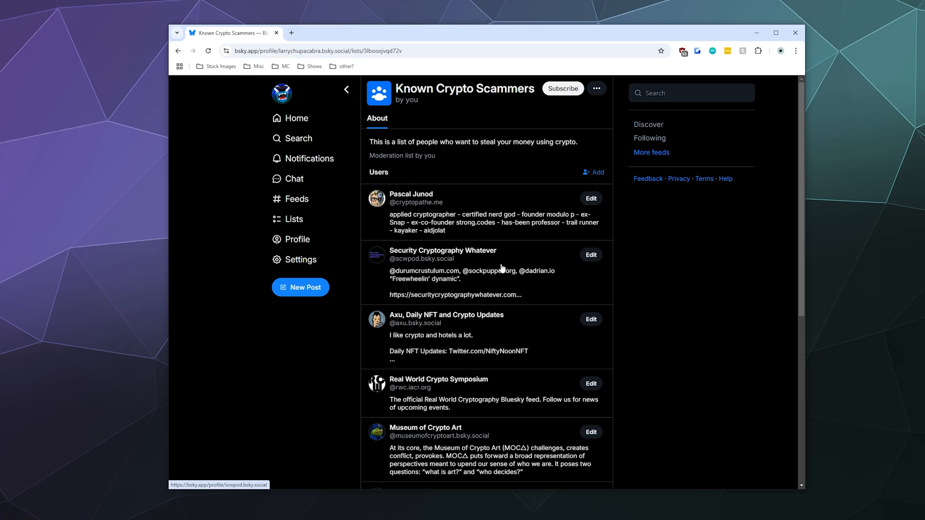
{"action": "left_click", "coordinate": [591, 198]}
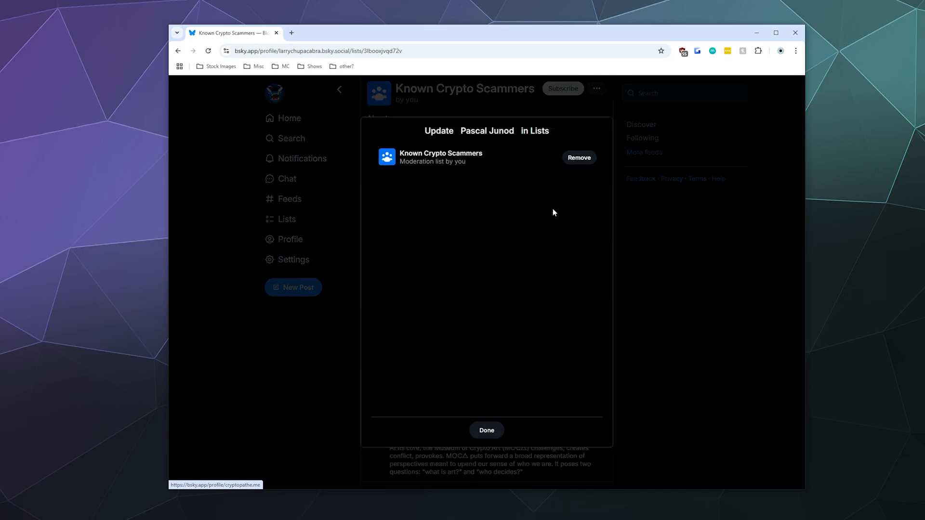
{"action": "mouse_move", "coordinate": [475, 176]}
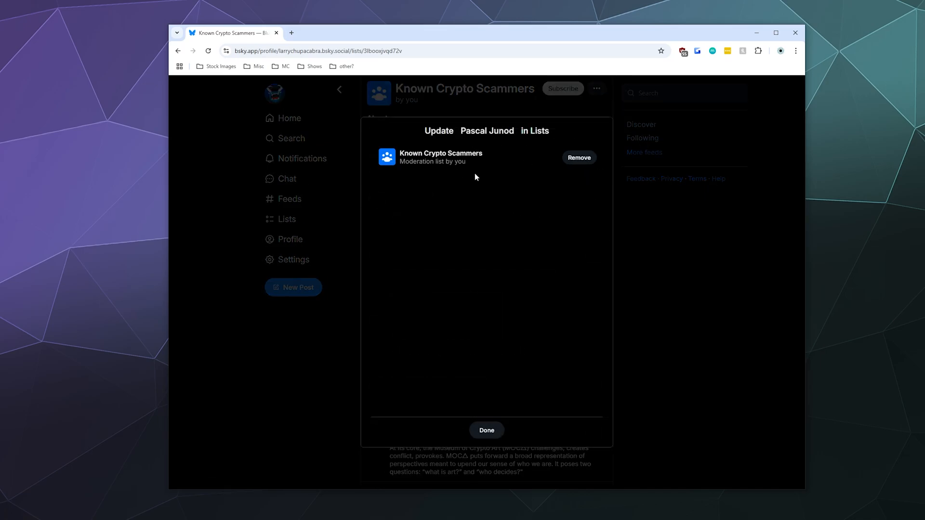
{"action": "left_click", "coordinate": [578, 158]}
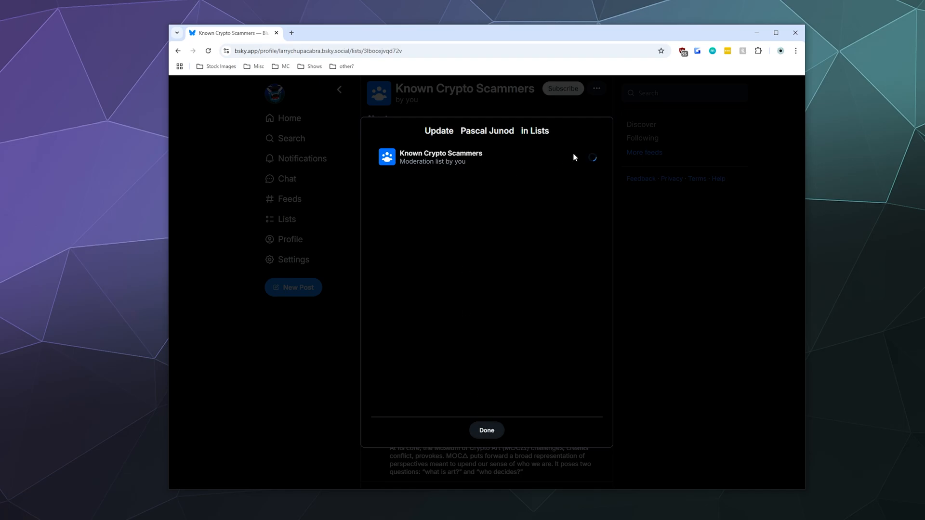
{"action": "left_click", "coordinate": [487, 431]}
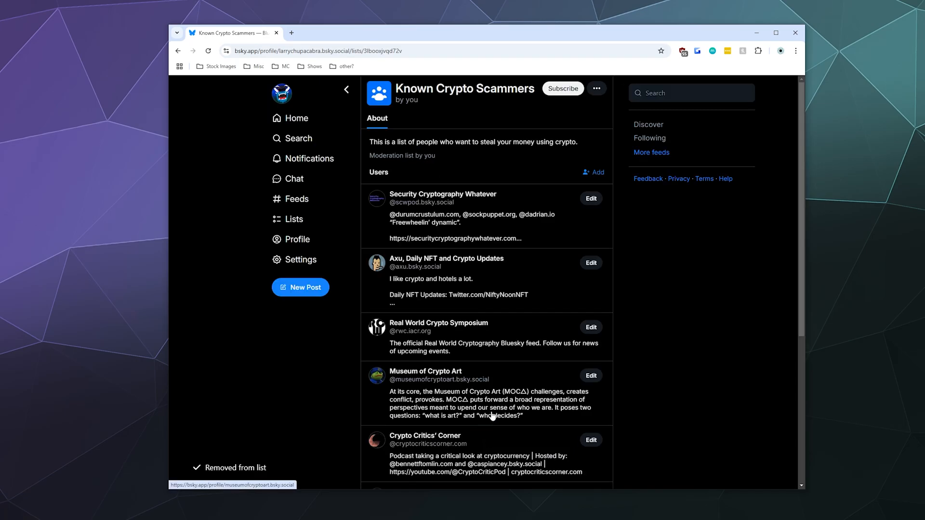
{"action": "left_click", "coordinate": [597, 88]}
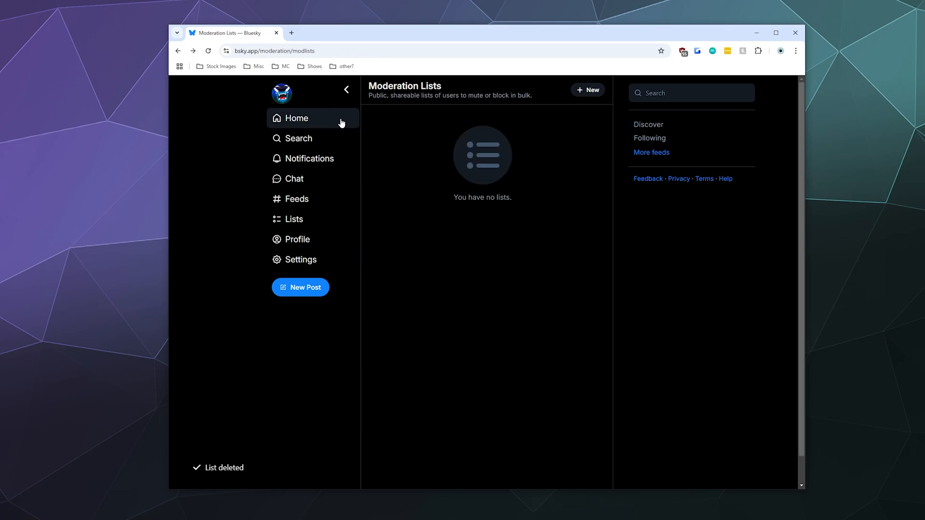
Step: Return to the home Discover feed after the list is deleted
{"action": "left_click", "coordinate": [296, 118]}
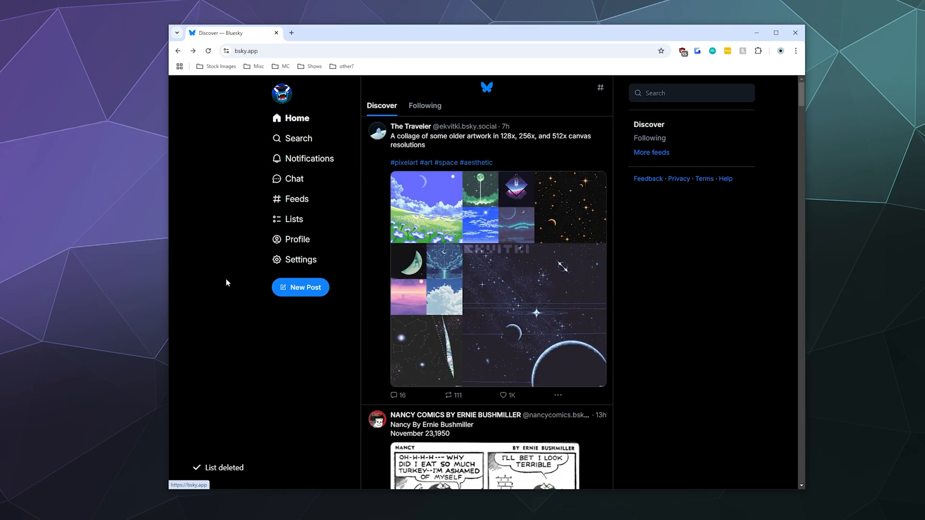